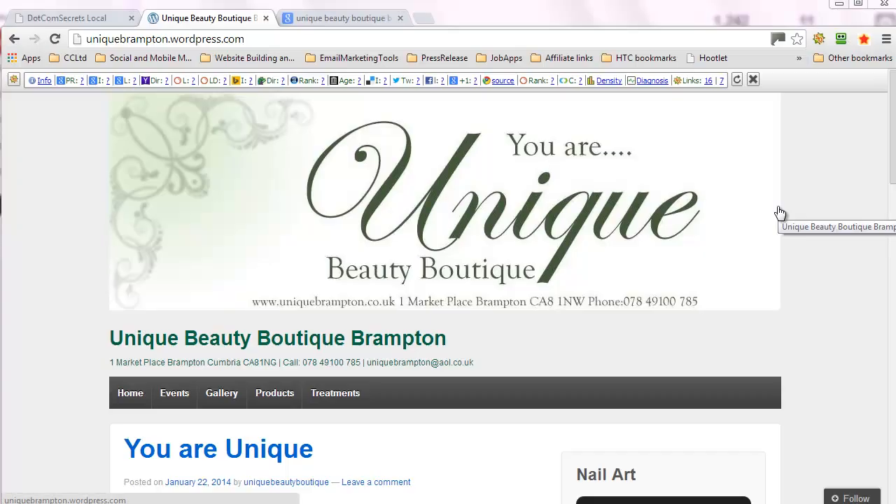
mouse_move(619, 194)
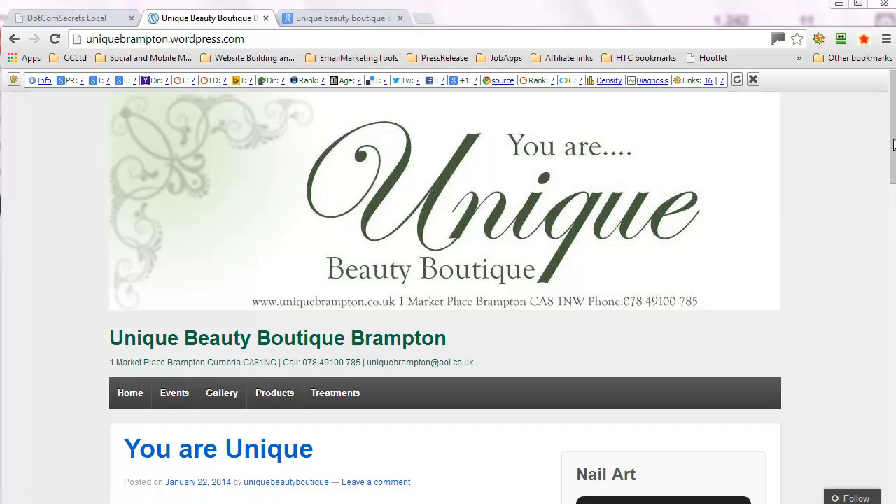
Run the SEOquake Diagnosis report for uniquebrampton.wordpress.com's home page
scroll("down", 3)
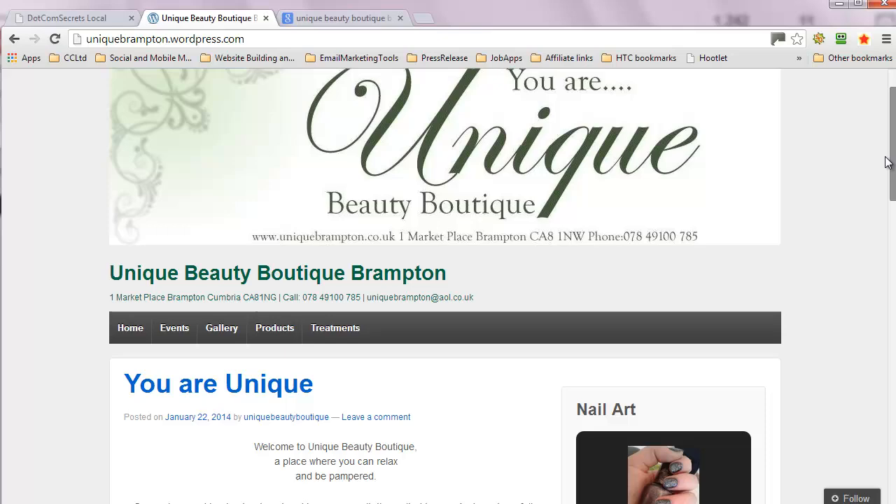
scroll("down", 3)
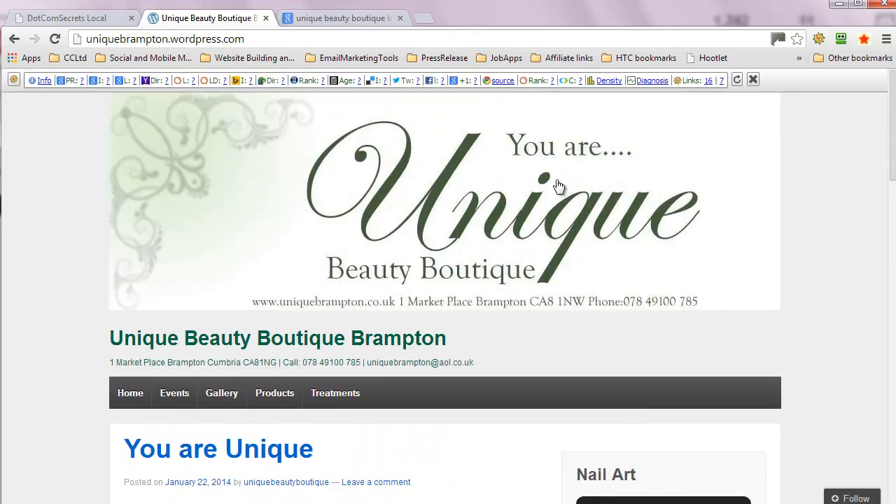
mouse_move(554, 182)
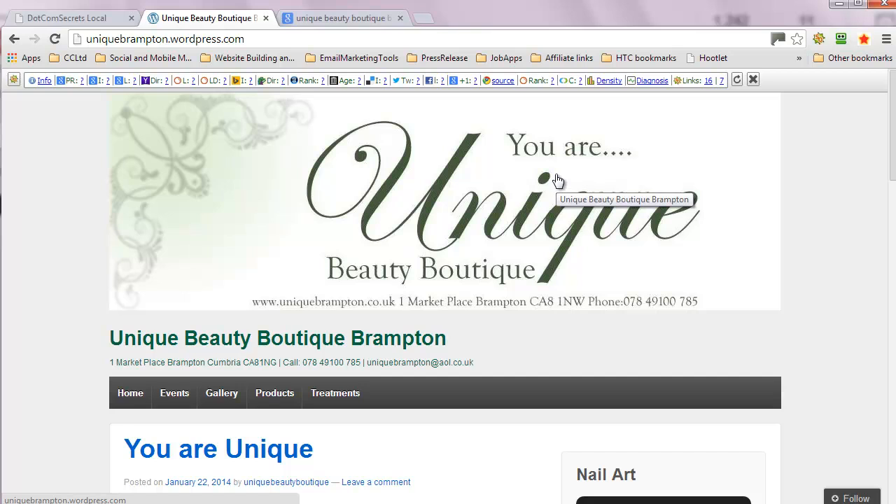
mouse_move(661, 106)
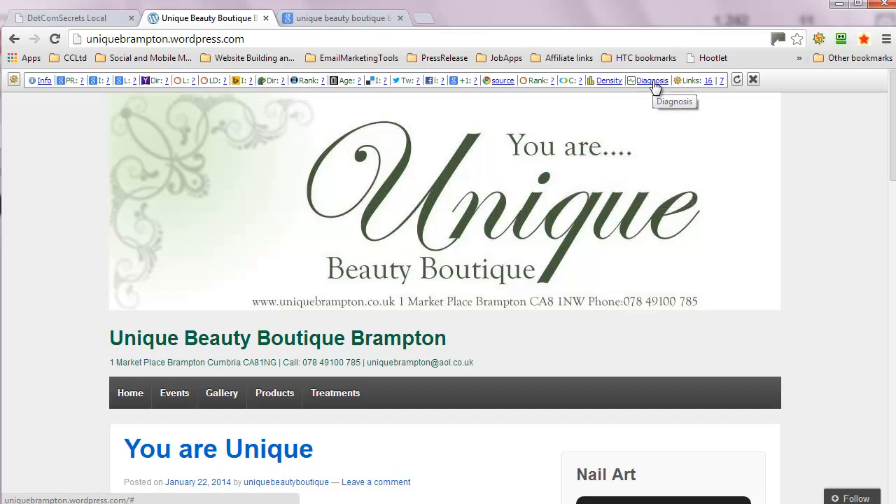
left_click(651, 80)
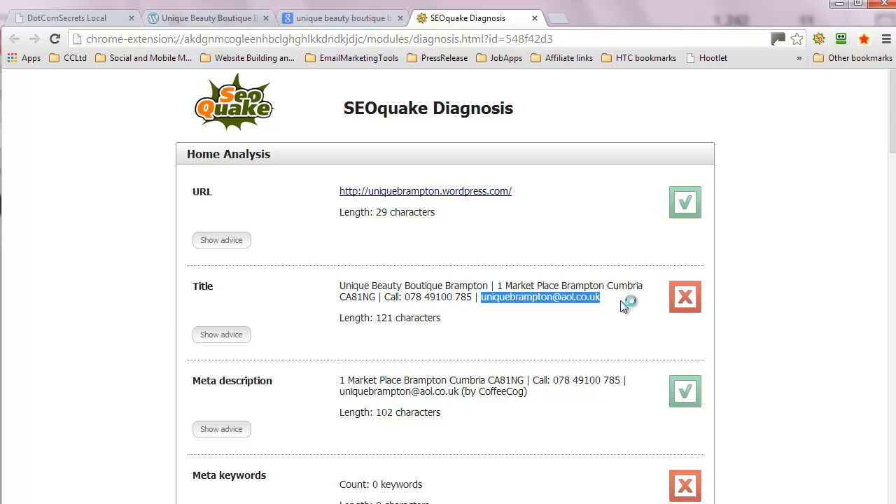
mouse_move(487, 315)
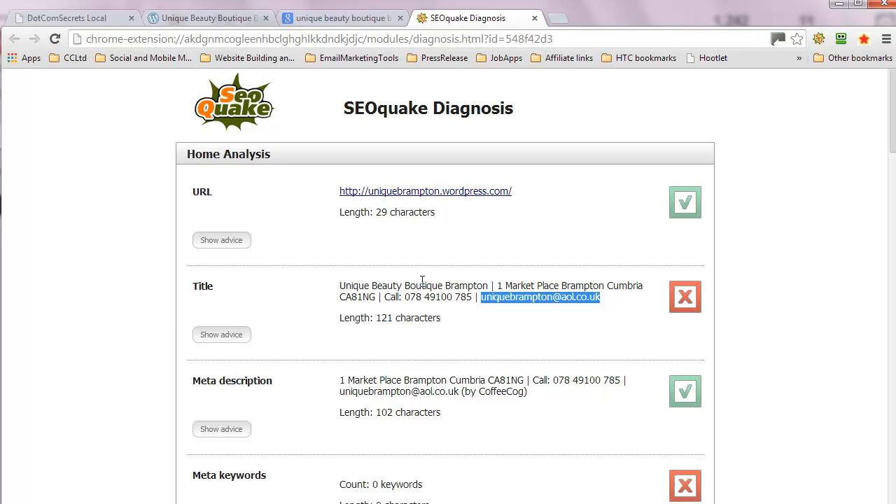
mouse_move(488, 290)
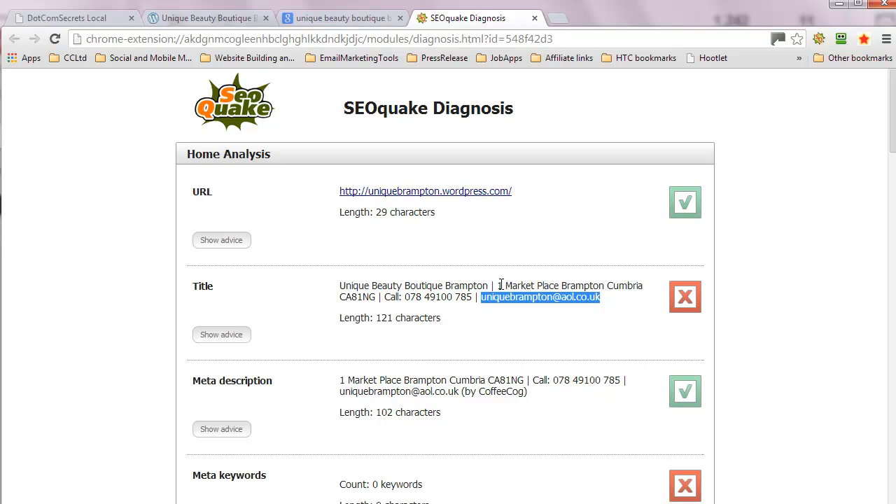
mouse_move(555, 286)
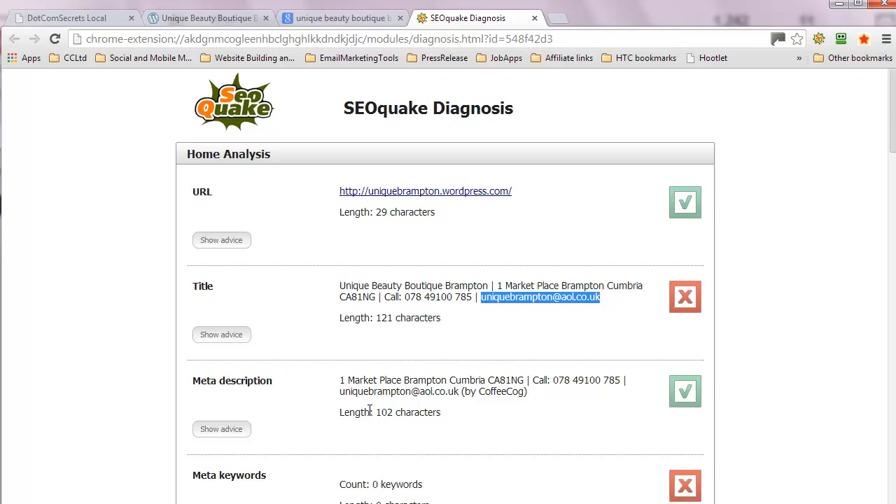
mouse_move(454, 403)
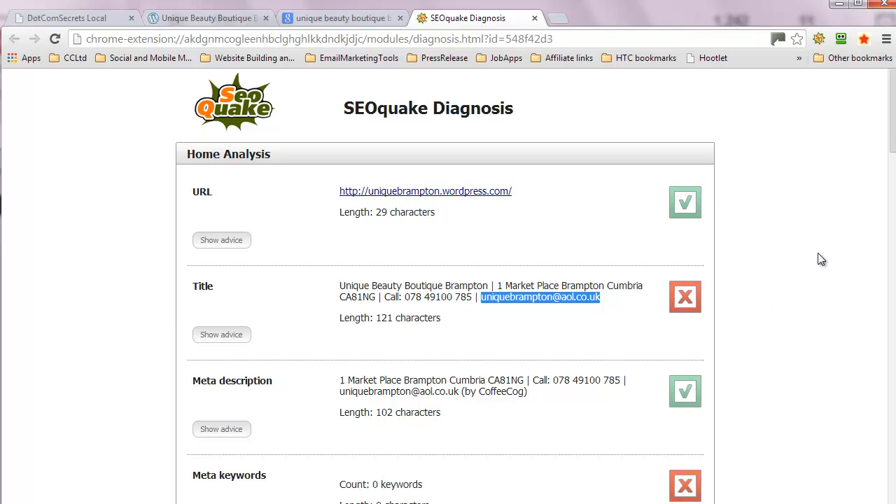
scroll("down", 3)
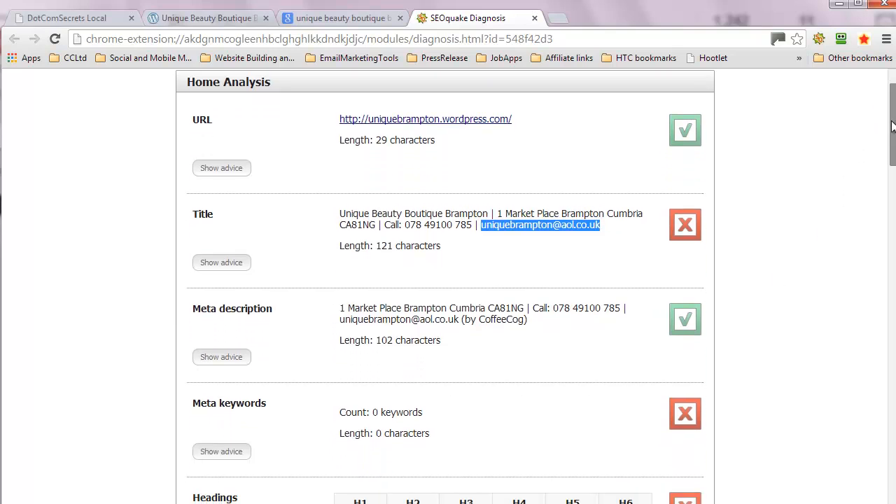
scroll("down", 3)
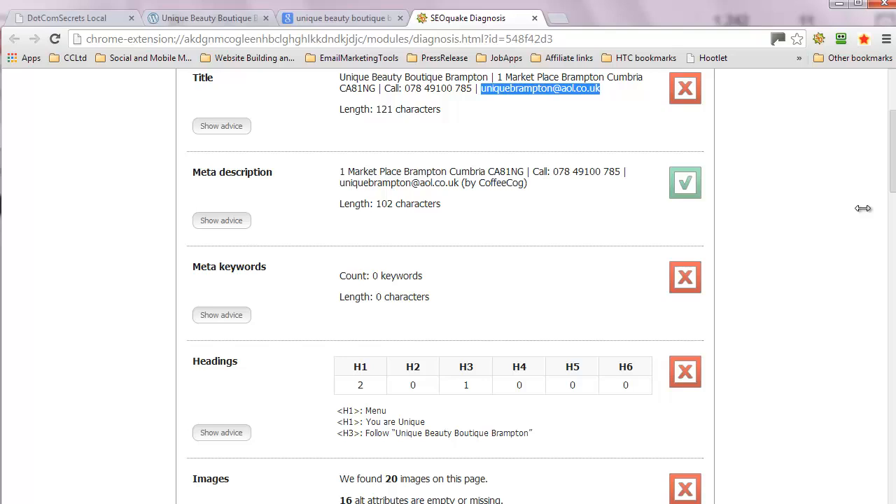
scroll("down", 3)
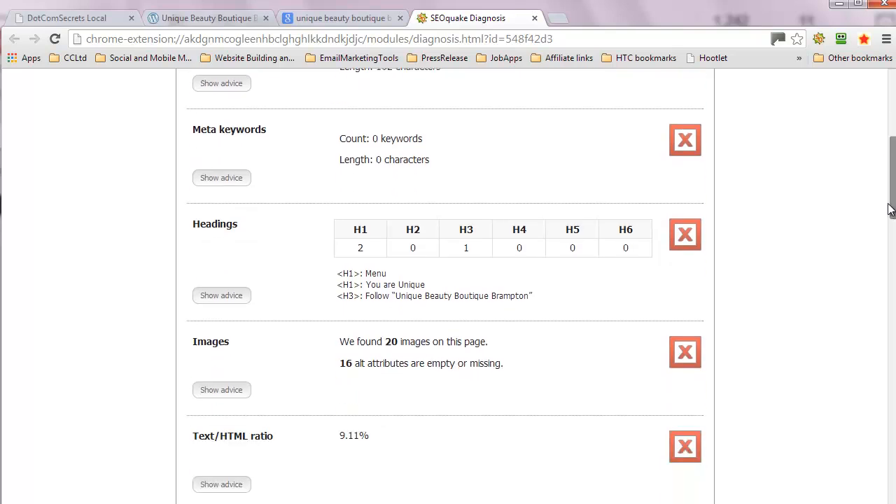
scroll("down", 3)
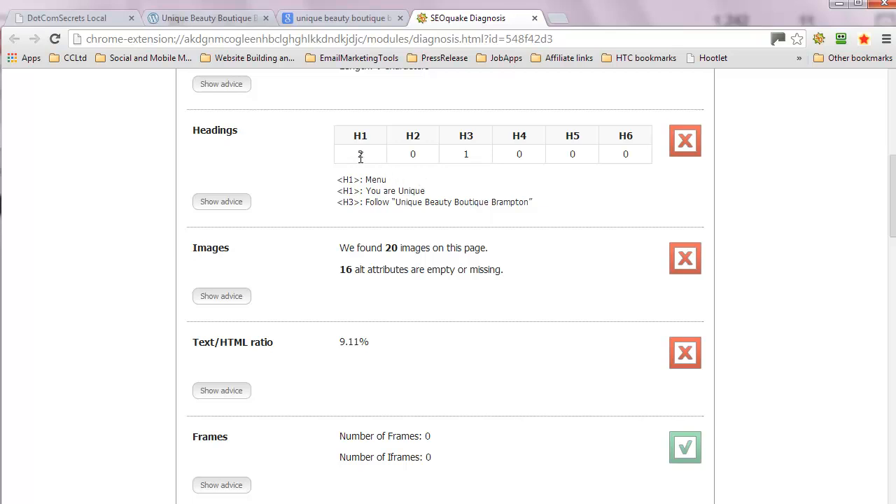
mouse_move(362, 157)
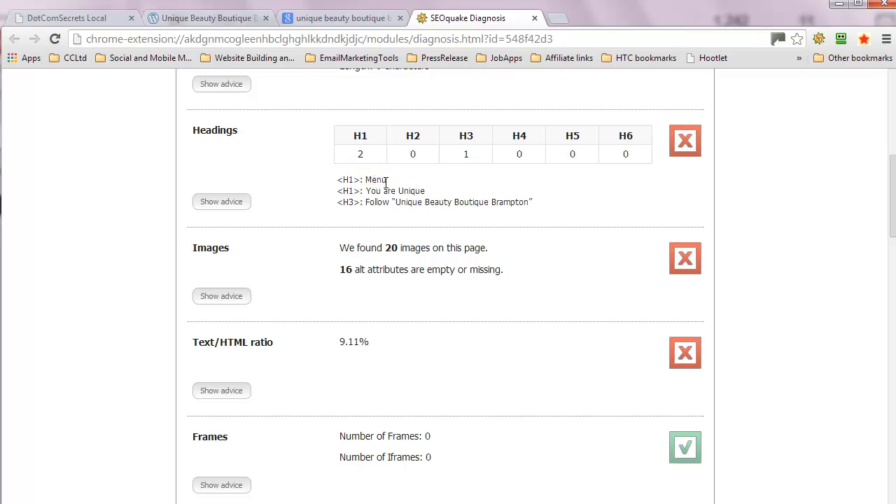
mouse_move(412, 215)
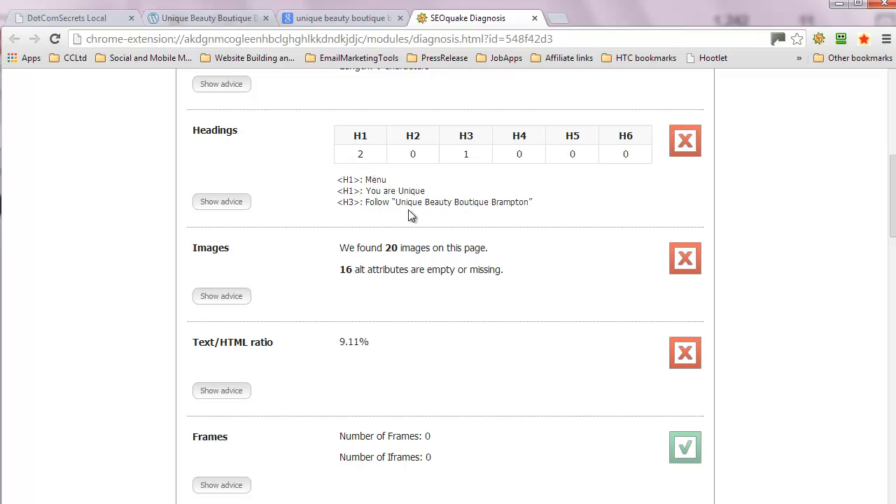
mouse_move(502, 215)
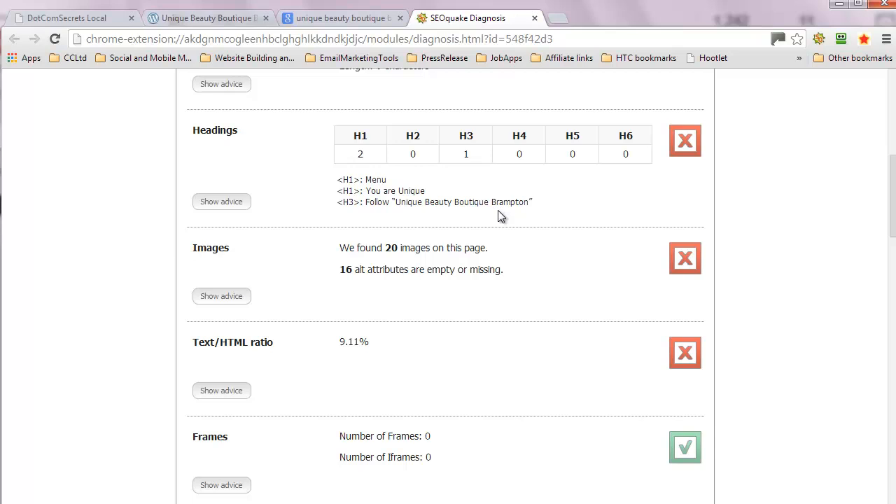
mouse_move(387, 247)
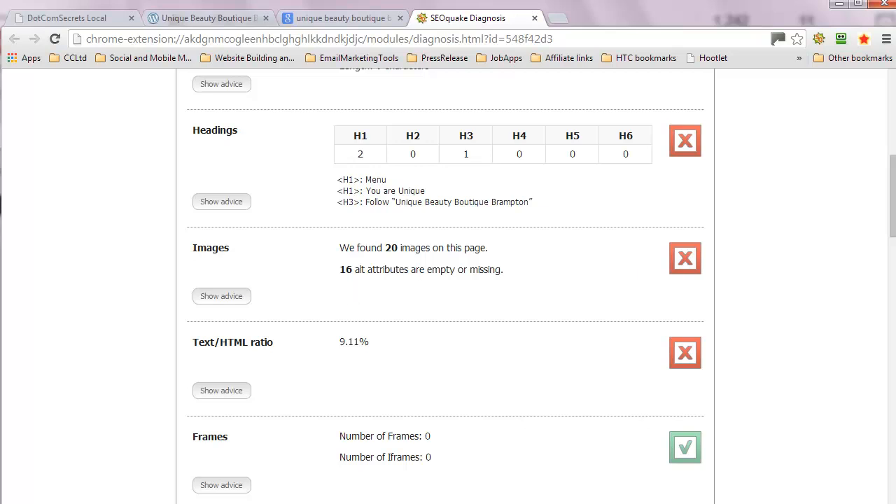
scroll("down", 3)
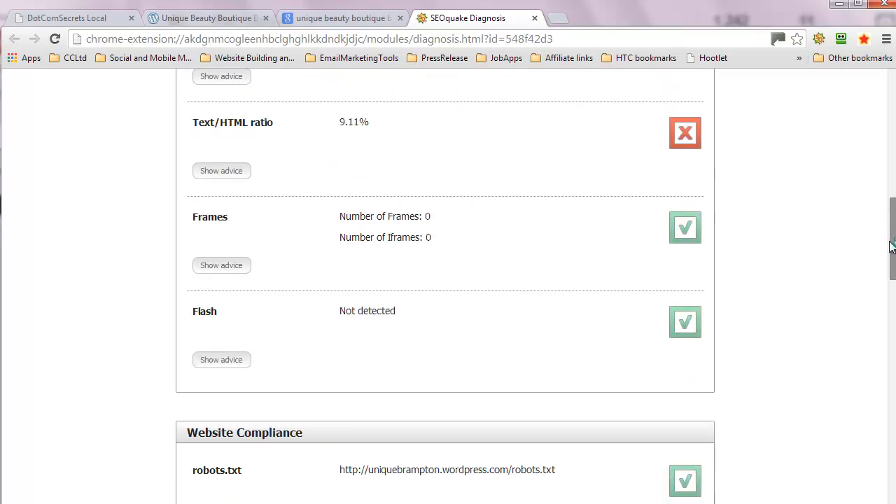
scroll("down", 3)
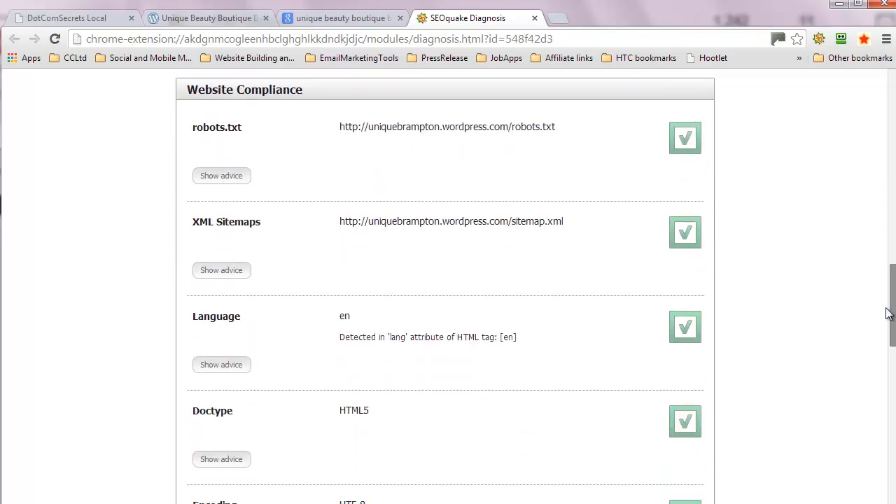
mouse_move(587, 322)
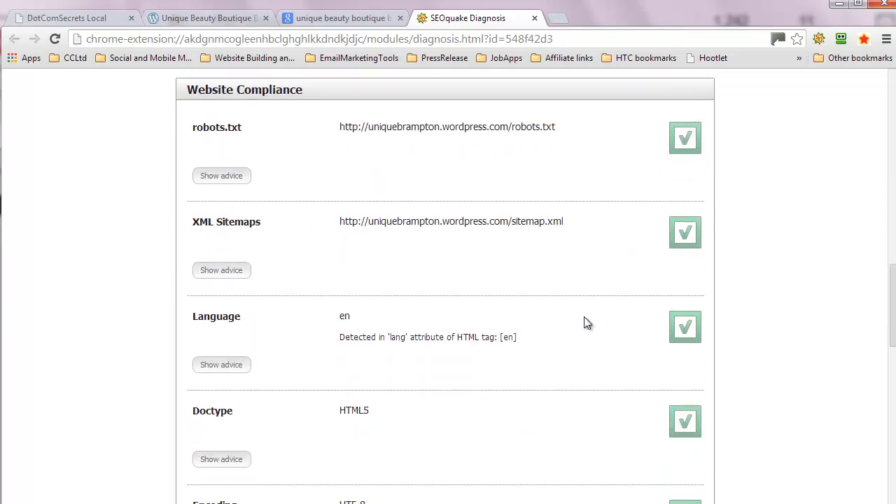
scroll("down", 3)
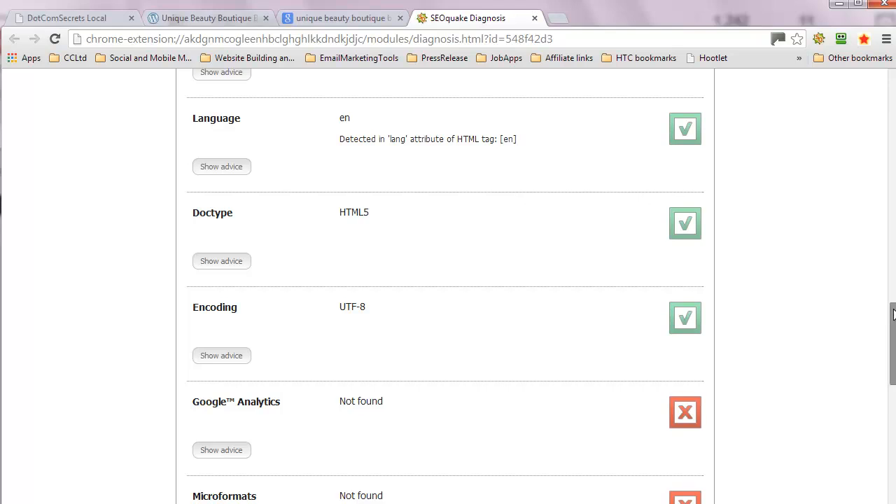
scroll("down", 3)
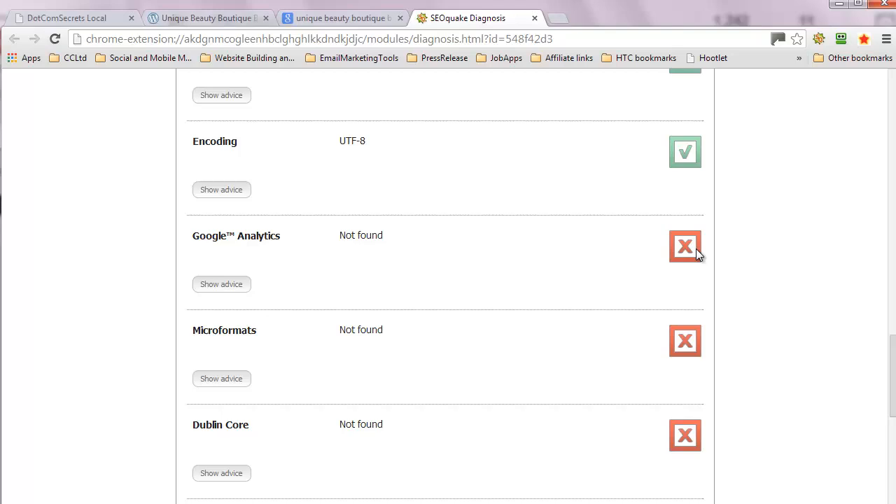
mouse_move(841, 306)
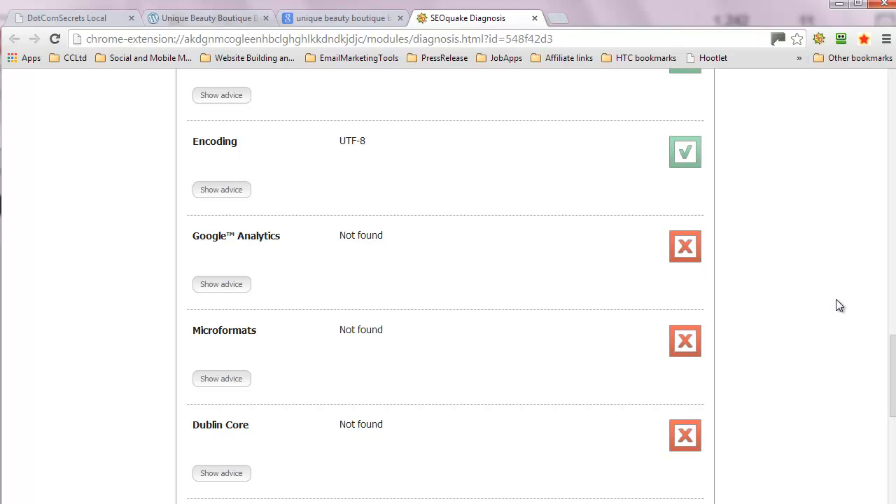
scroll("down", 3)
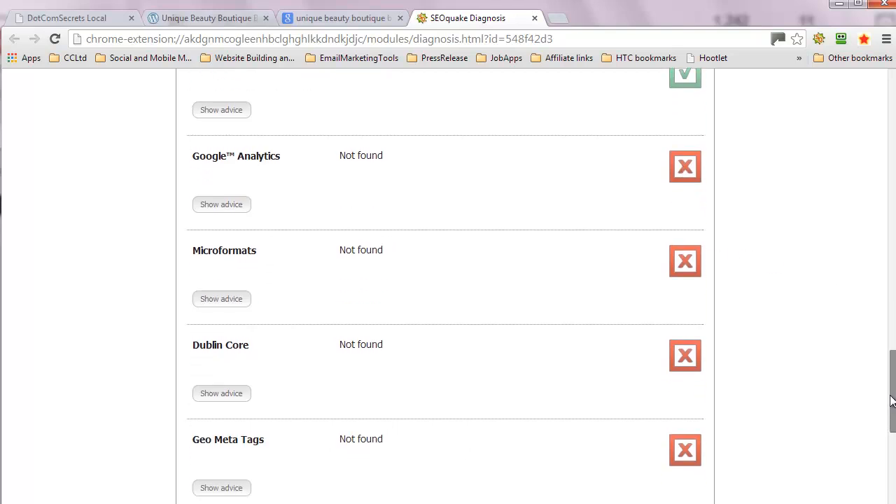
scroll("up", 3)
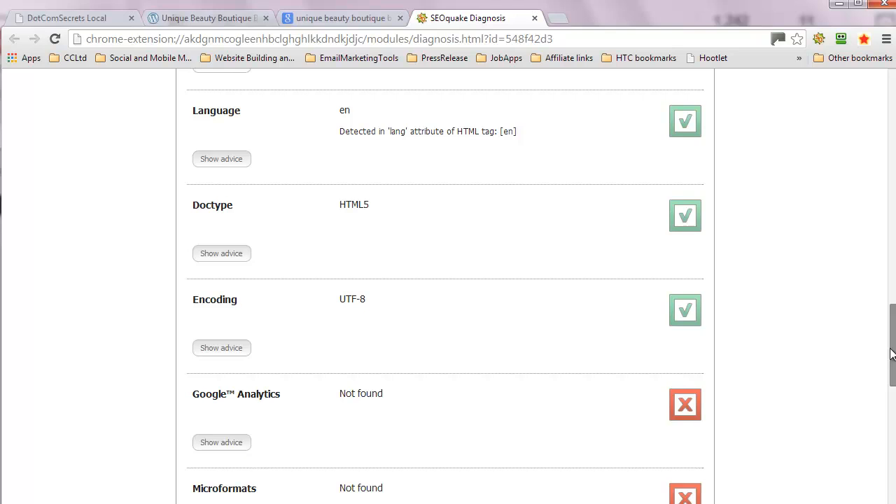
scroll("down", 3)
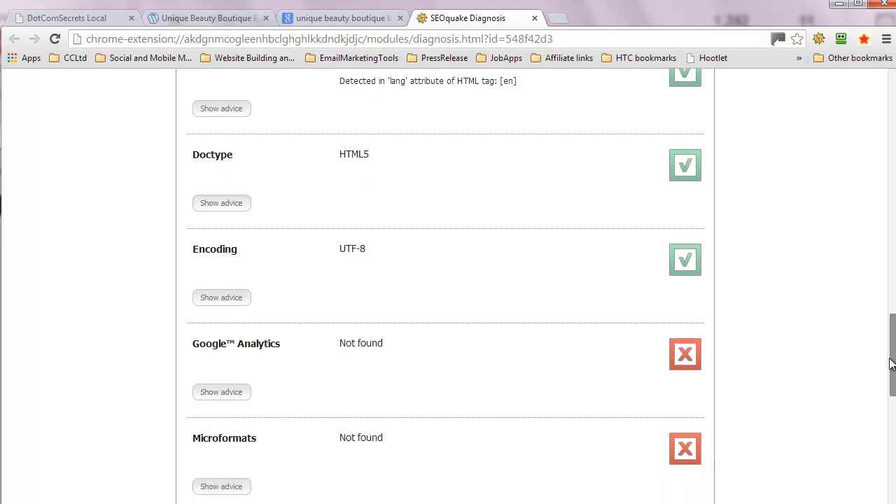
scroll("down", 3)
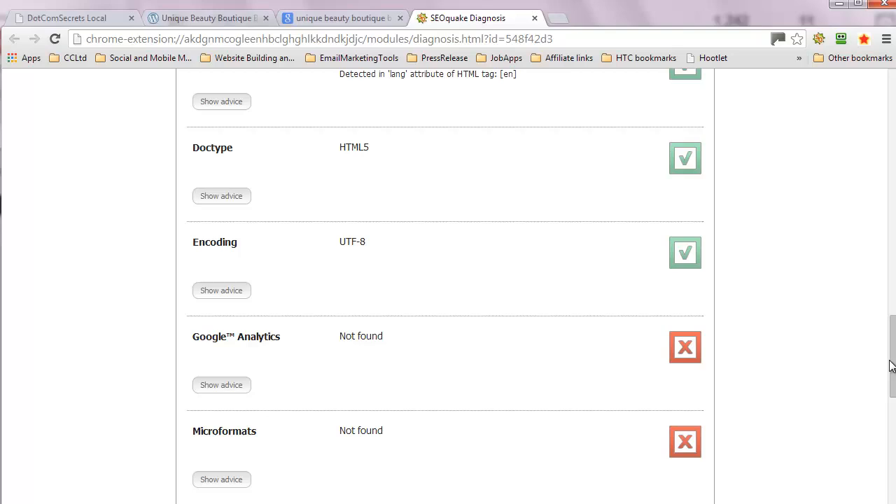
mouse_move(874, 338)
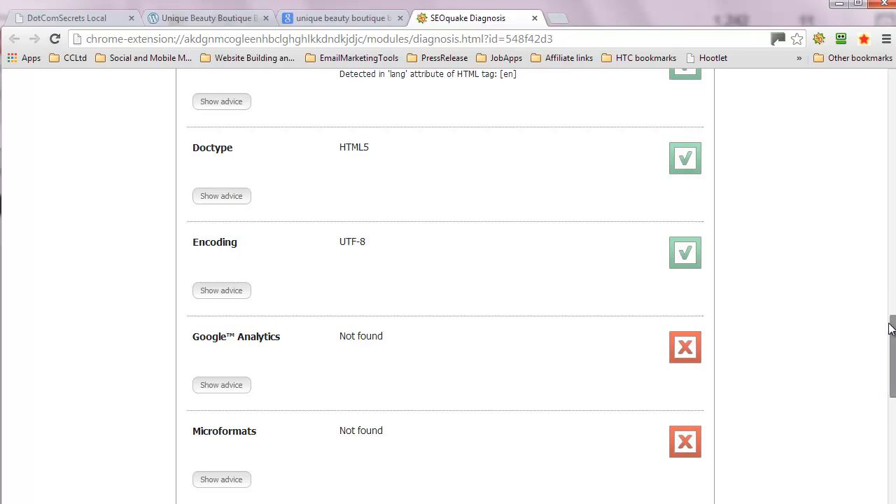
scroll("down", 3)
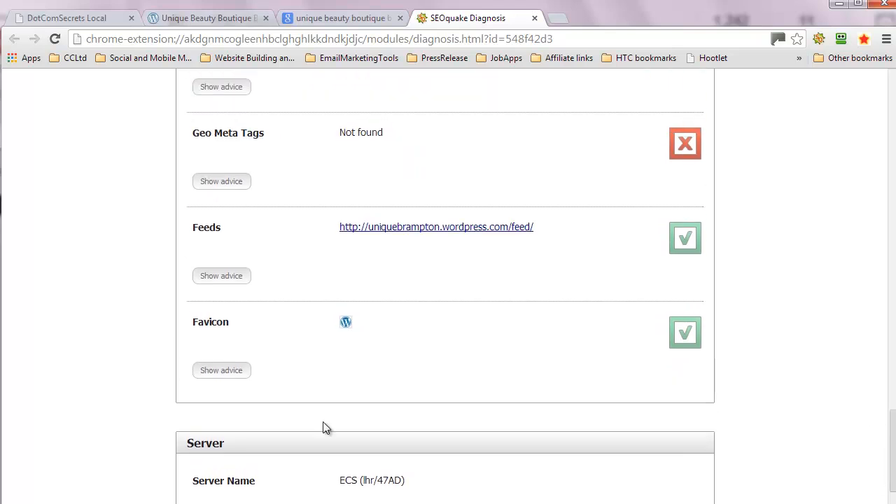
mouse_move(359, 329)
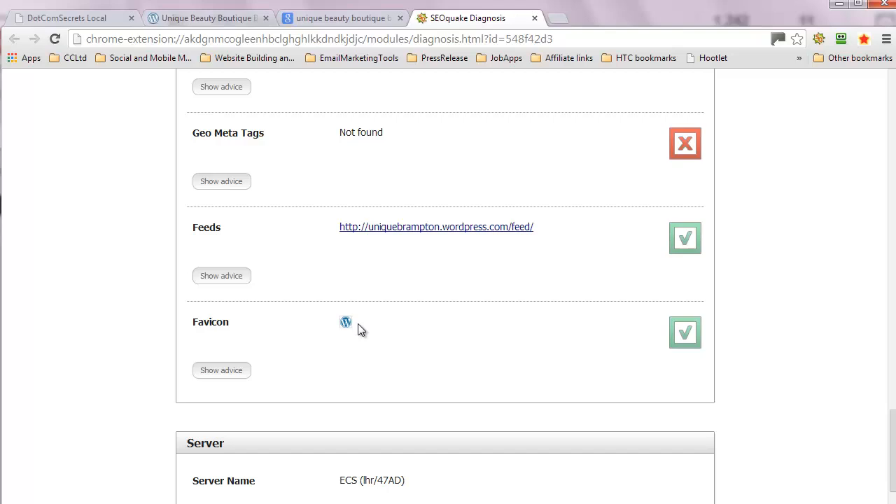
mouse_move(364, 325)
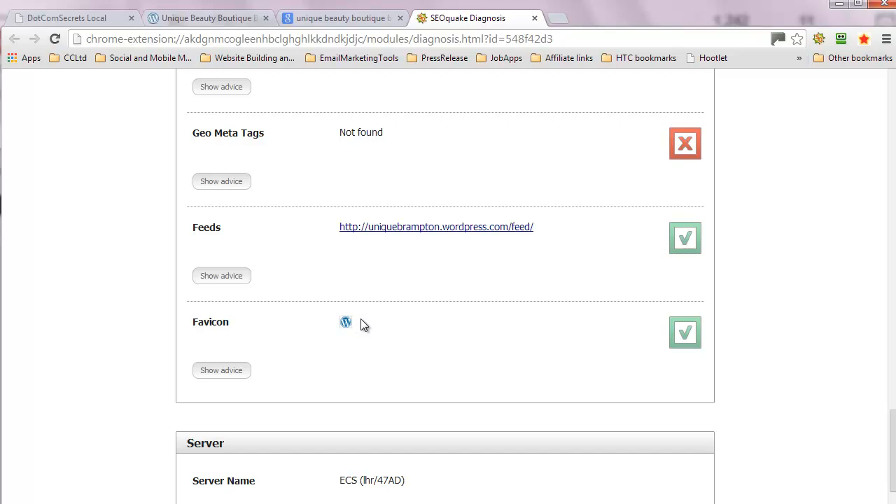
mouse_move(364, 321)
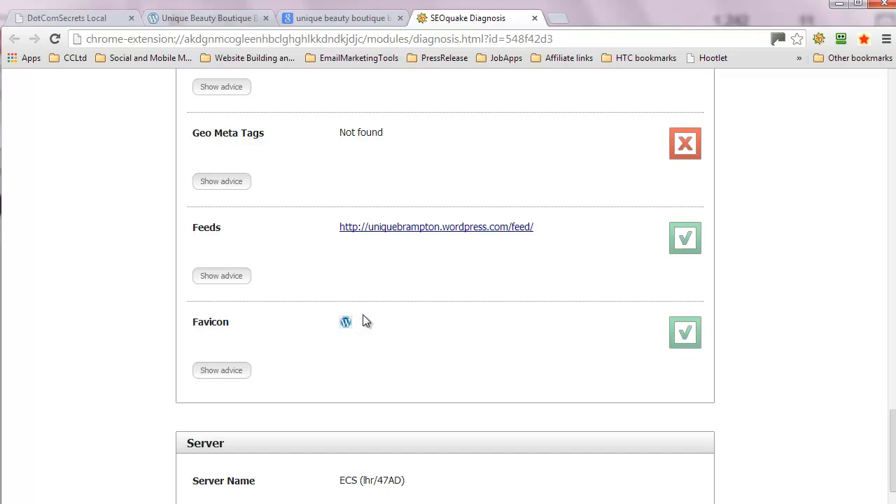
mouse_move(363, 328)
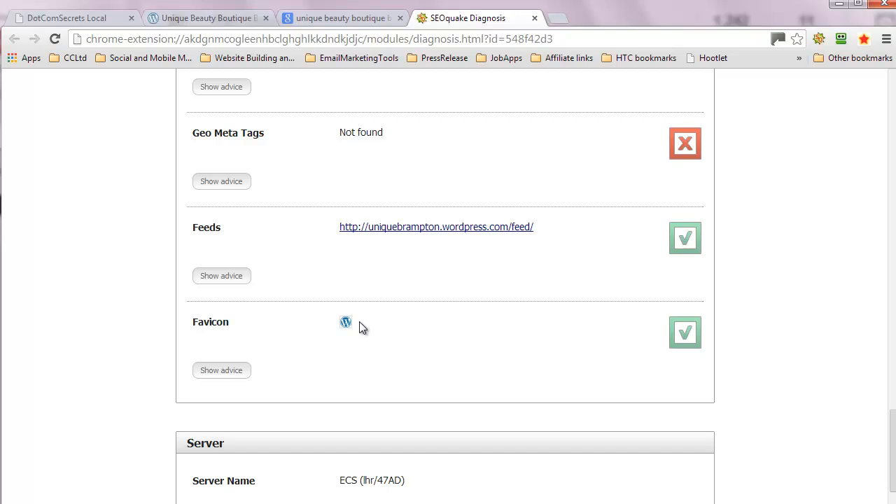
mouse_move(336, 364)
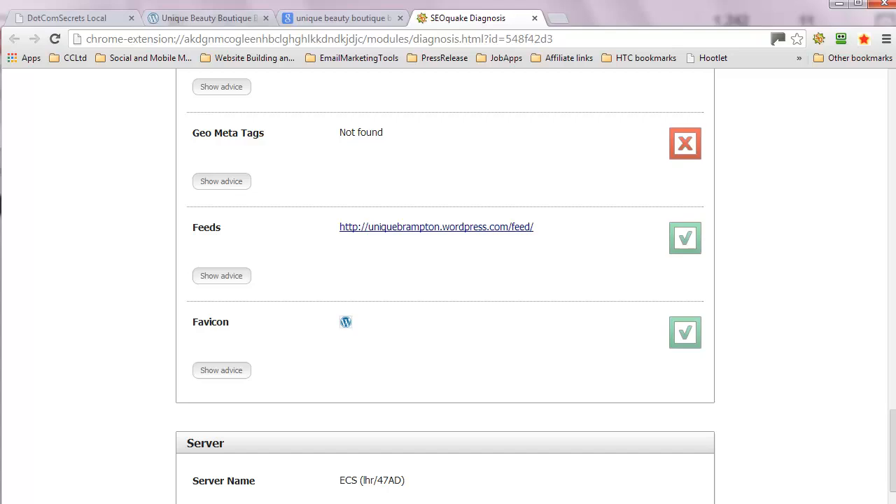
Return from the Google results to the boutique's WordPress home page and its Valentines banner
left_click(342, 16)
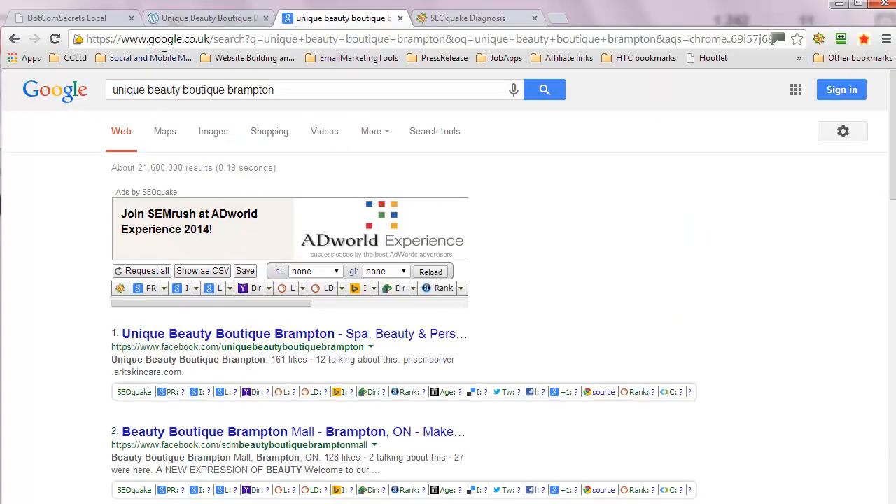
left_click(230, 334)
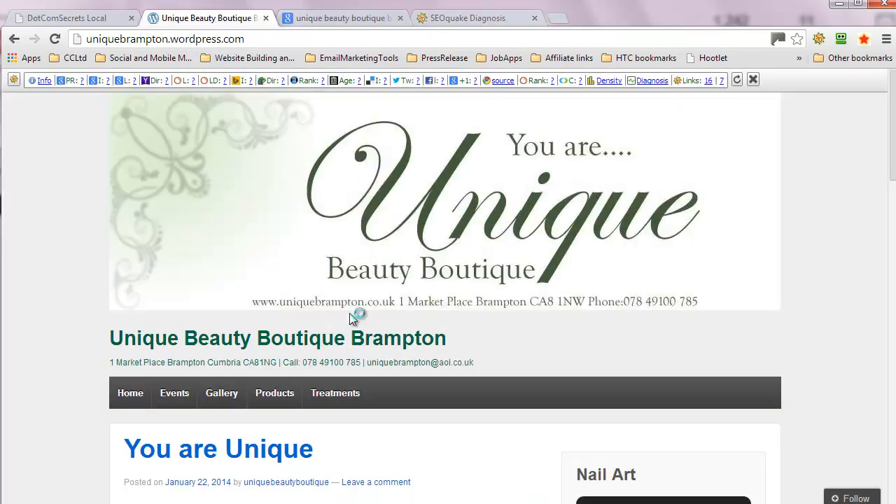
mouse_move(325, 168)
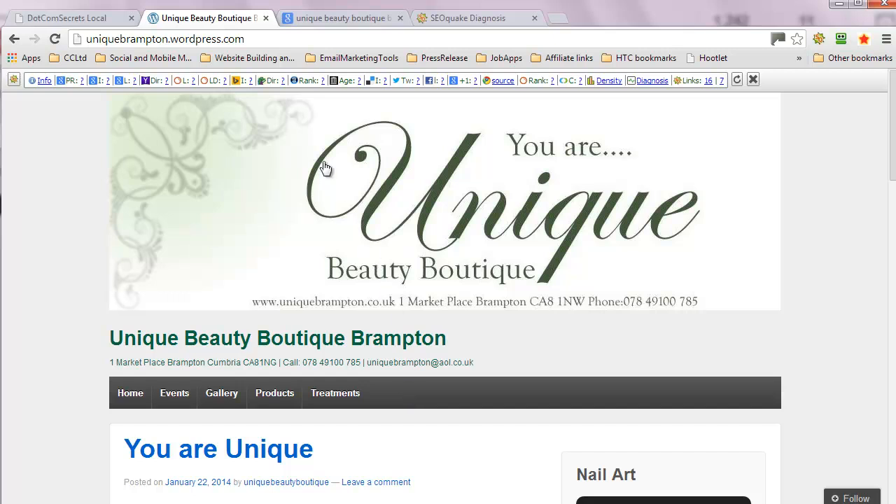
mouse_move(483, 309)
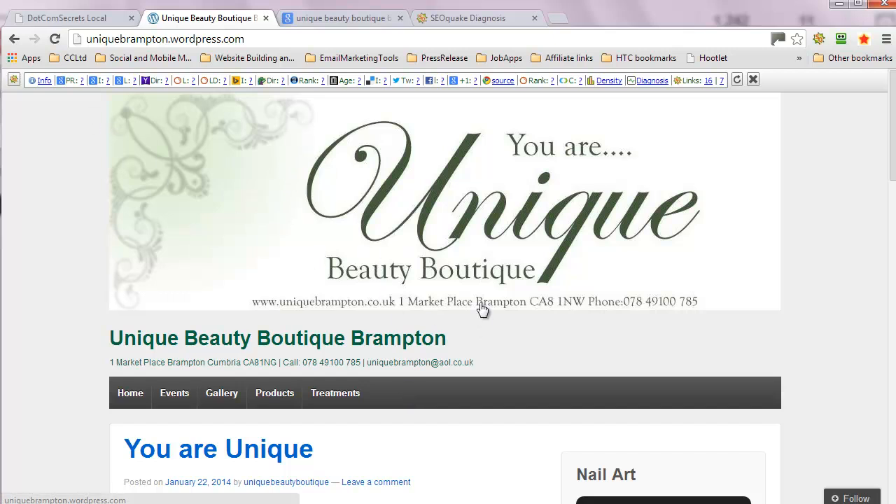
scroll("down", 3)
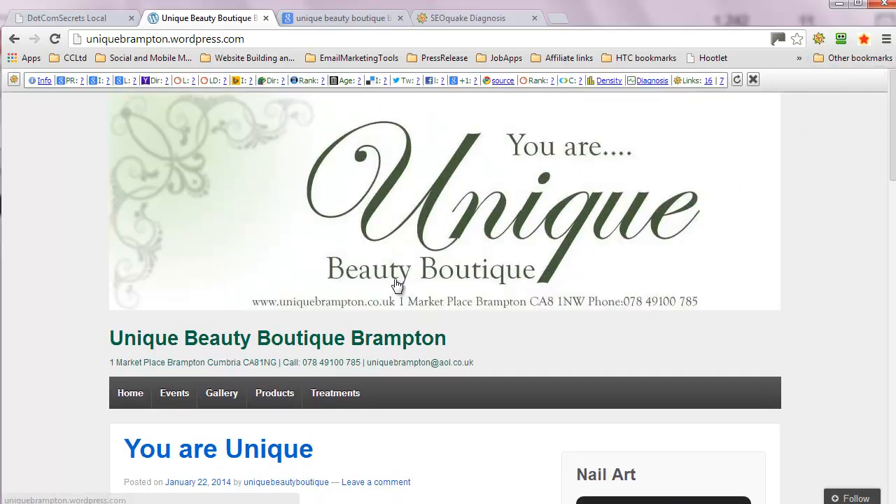
mouse_move(566, 289)
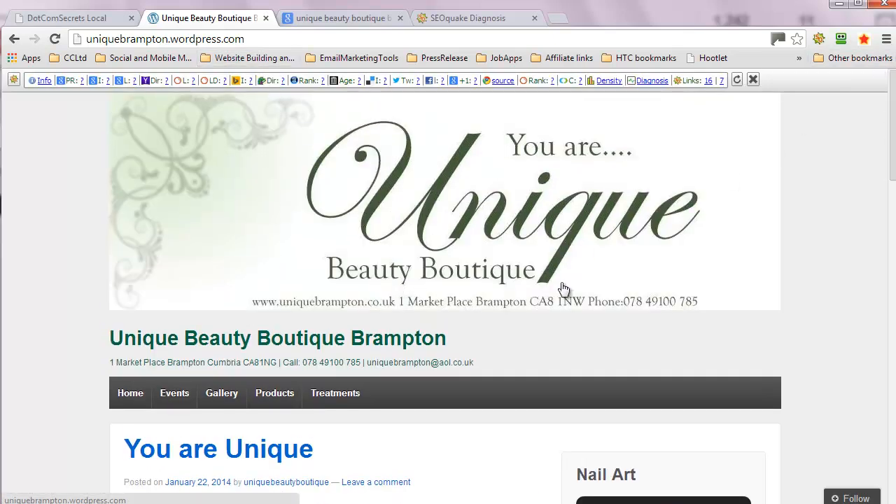
mouse_move(378, 315)
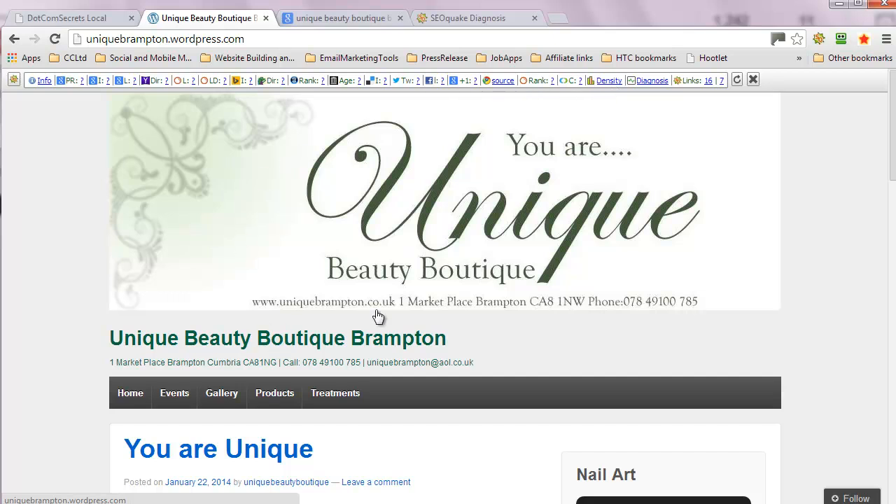
mouse_move(580, 301)
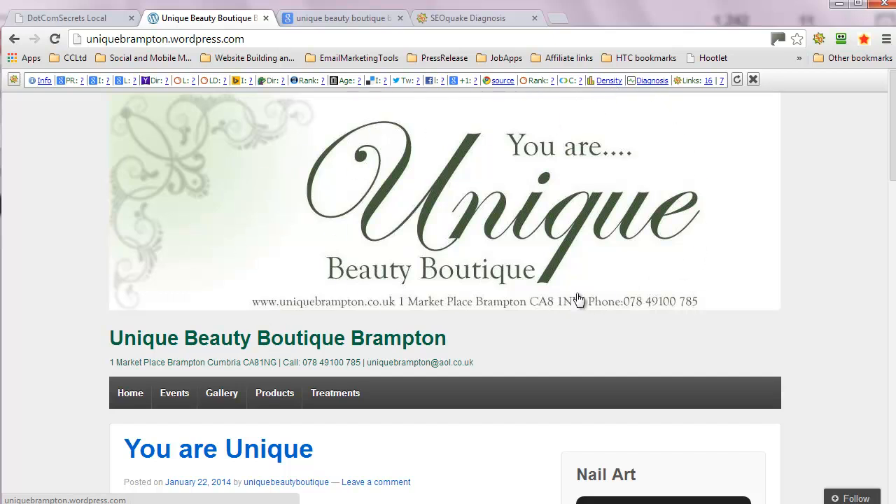
mouse_move(490, 219)
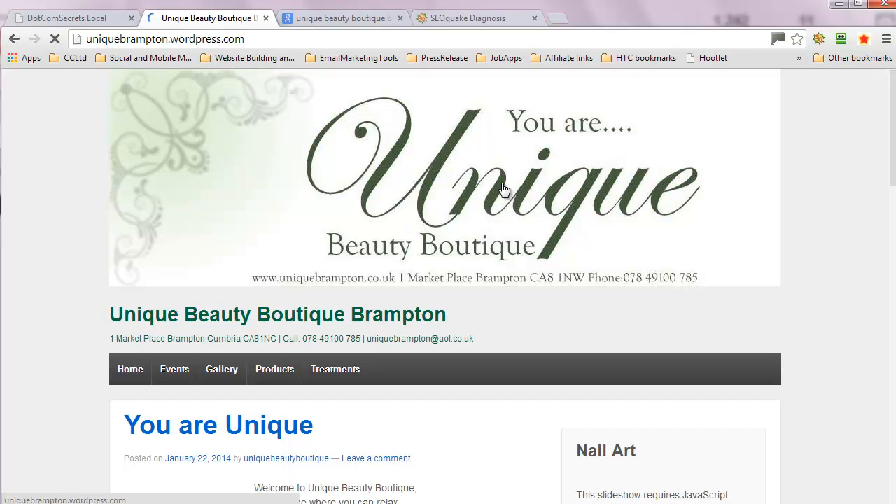
right_click(504, 188)
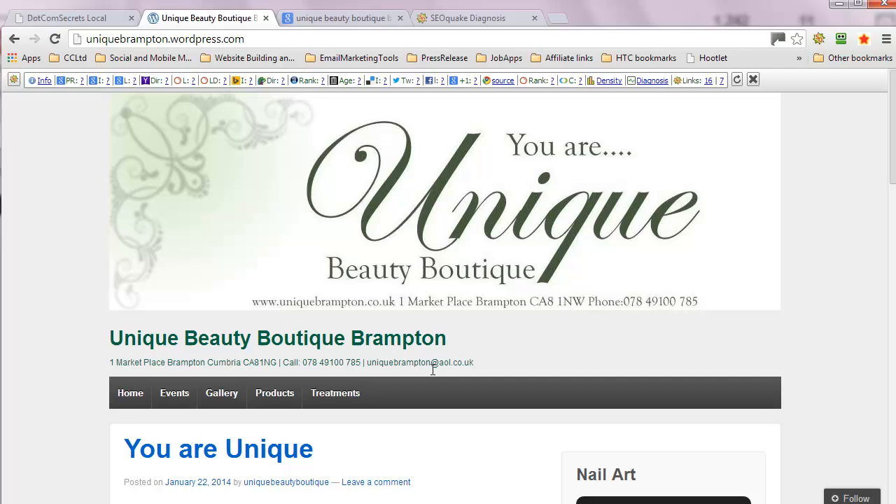
mouse_move(218, 364)
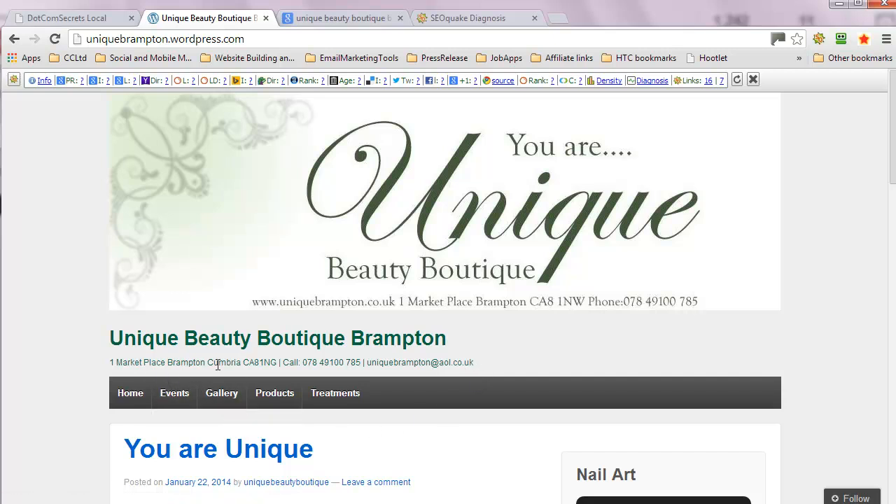
mouse_move(103, 364)
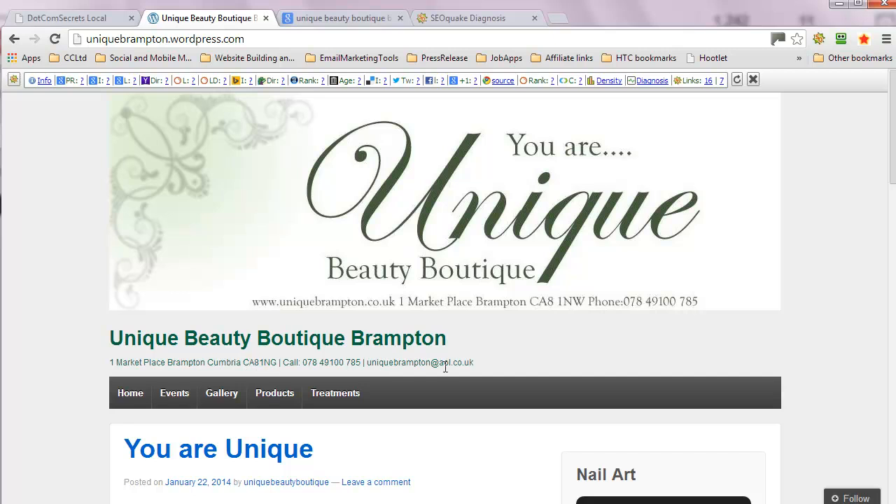
mouse_move(446, 367)
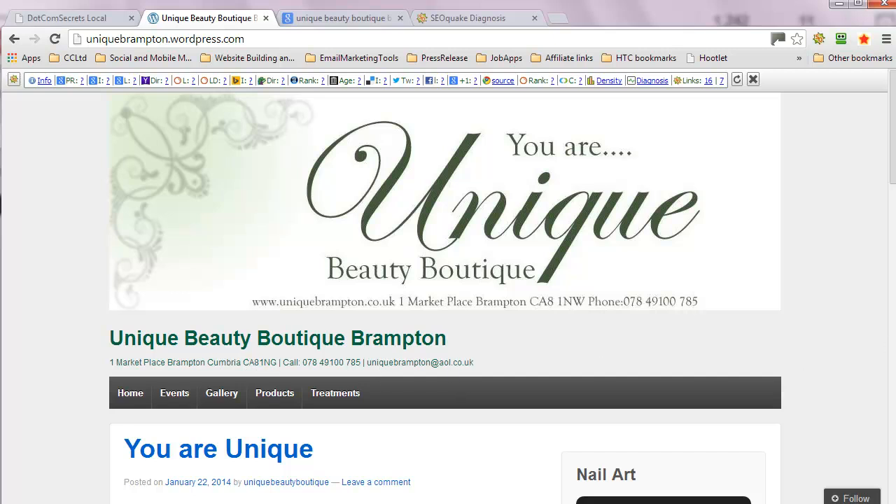
Read down the home page through the Valentines specials, treatment price list and gift vouchers
scroll("down", 3)
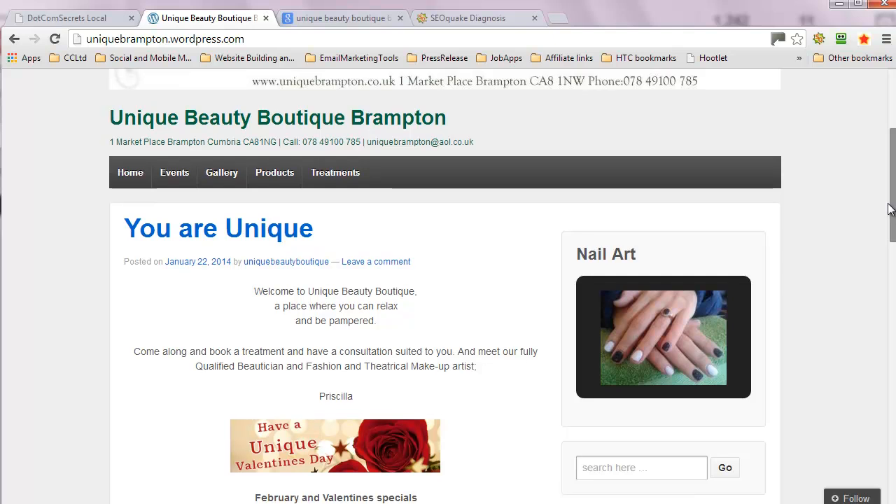
scroll("down", 3)
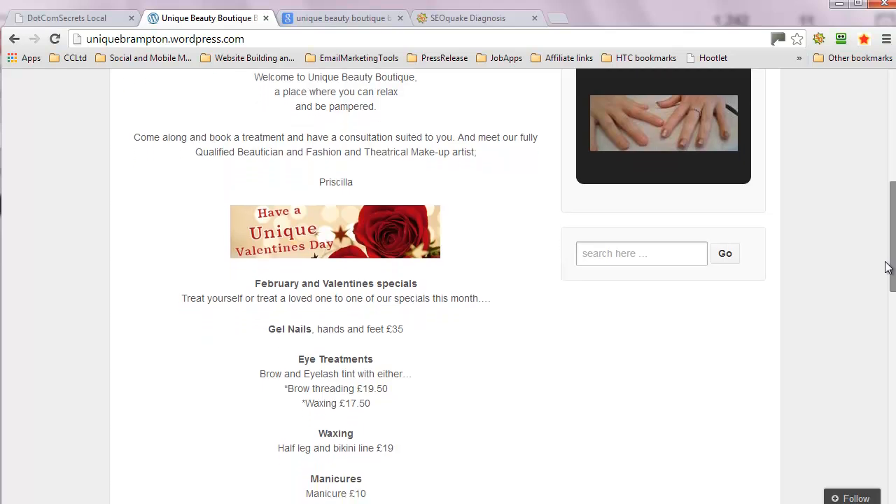
scroll("down", 3)
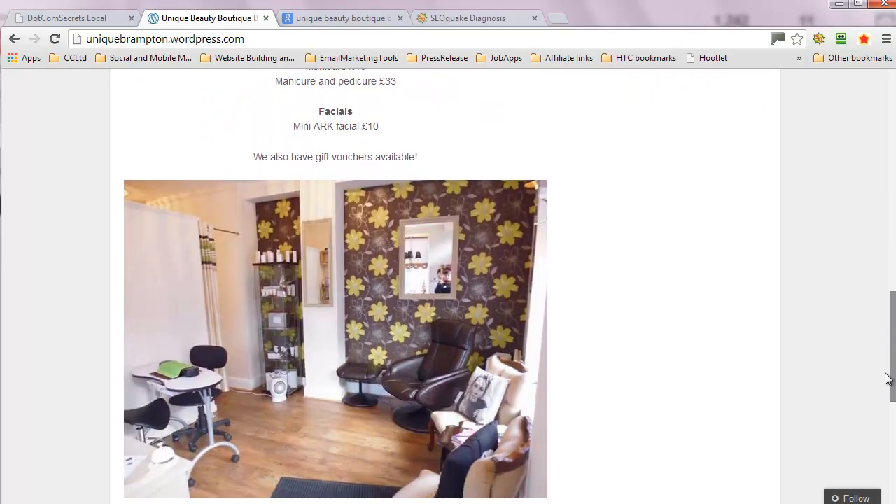
scroll("down", 3)
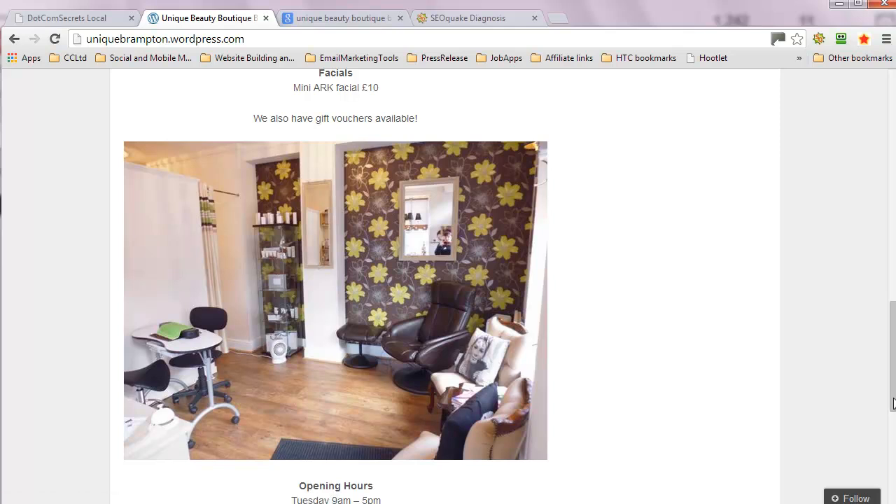
scroll("up", 3)
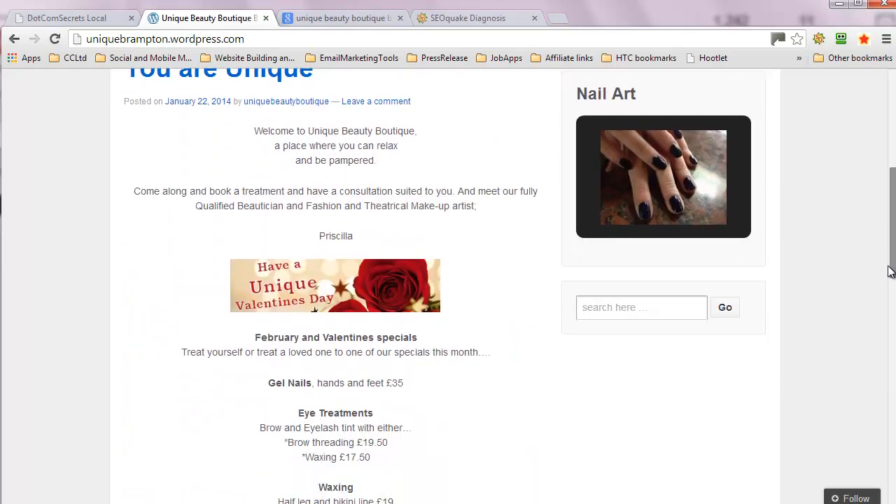
scroll("down", 3)
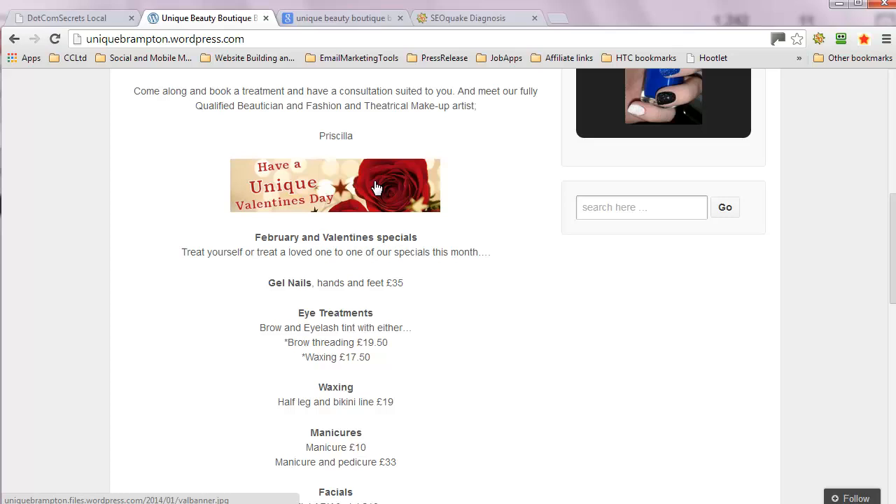
Inspect the Valentines banner image's img tag in developer tools, revealing its 'valbanner' alt text
right_click(377, 187)
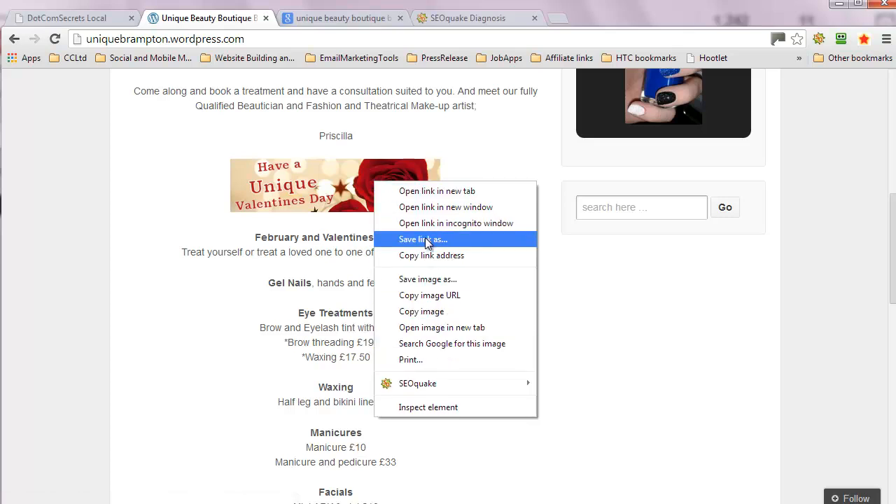
mouse_move(428, 406)
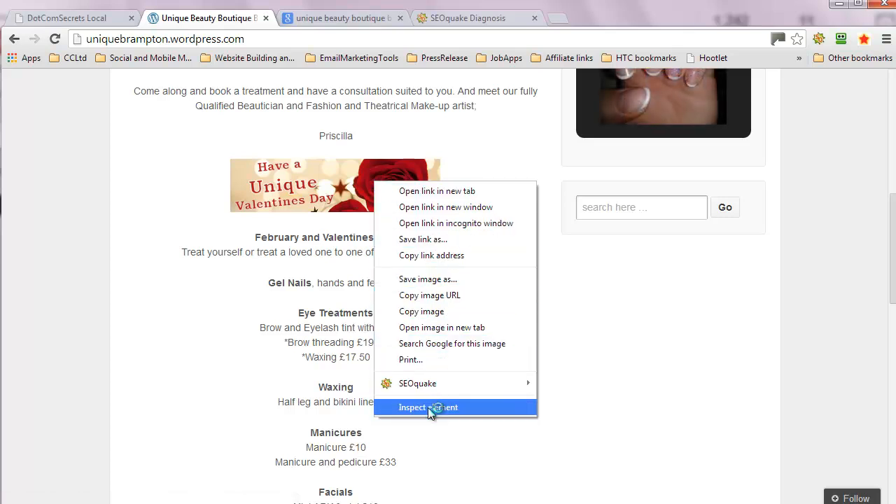
left_click(429, 406)
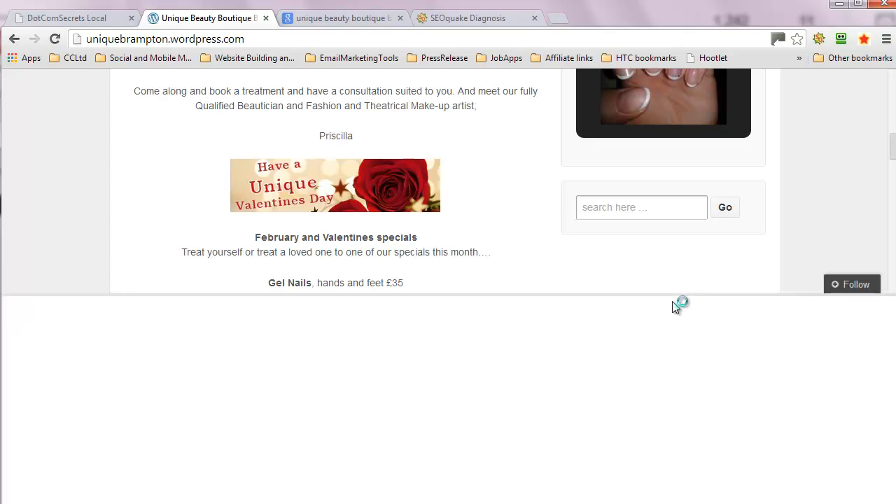
key("F12")
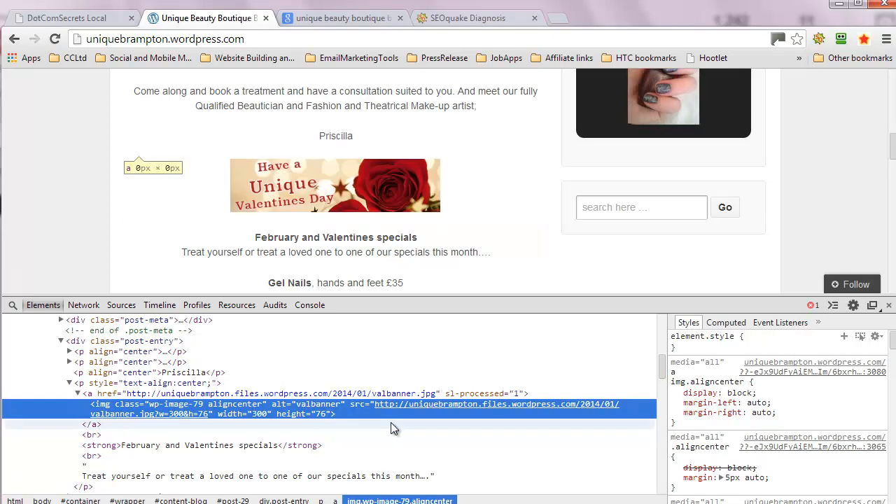
mouse_move(389, 428)
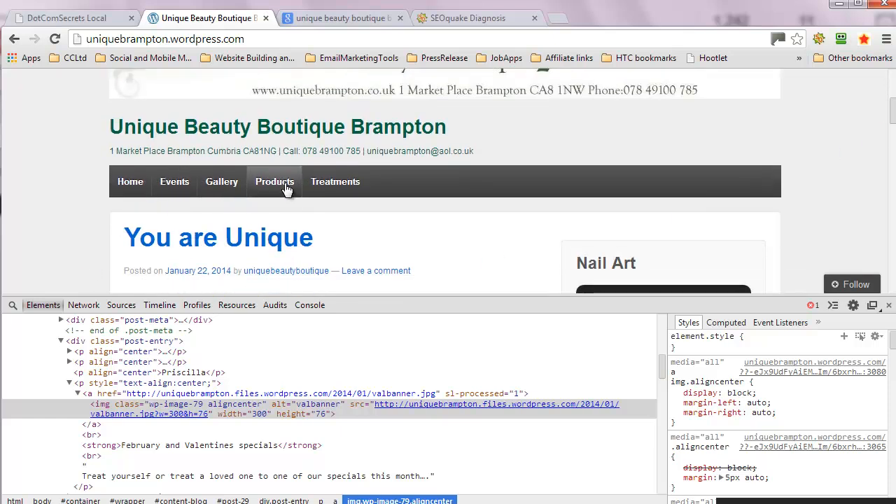
Go to the site's Products page and read the ARK products description
left_click(275, 182)
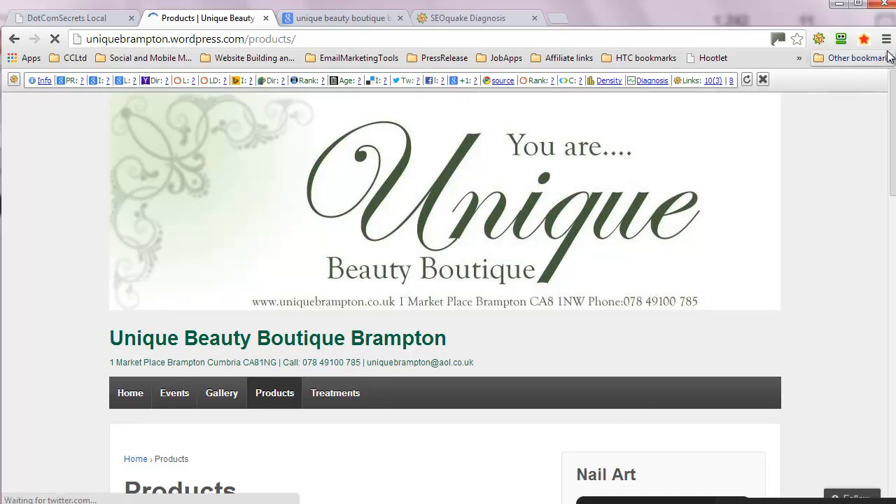
scroll("down", 3)
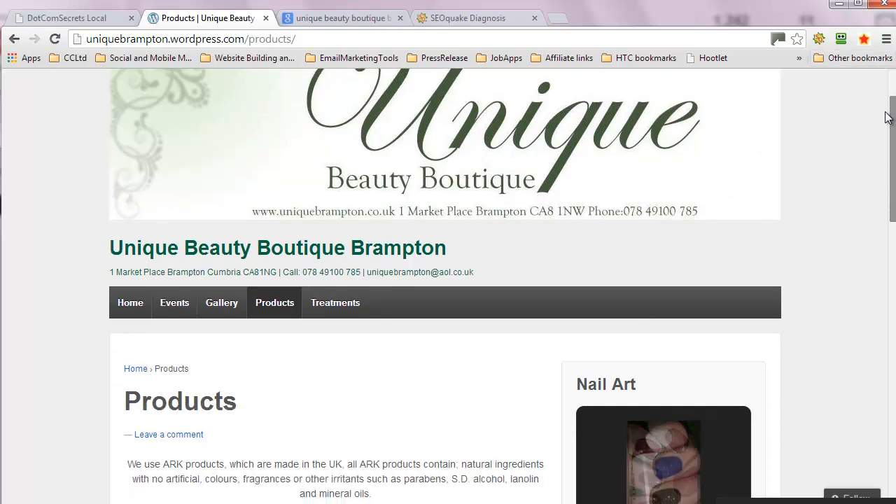
scroll("down", 3)
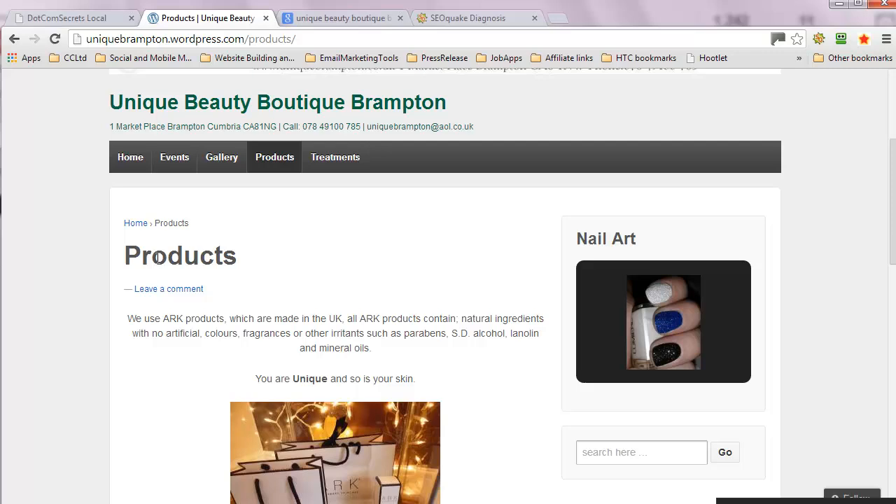
mouse_move(174, 261)
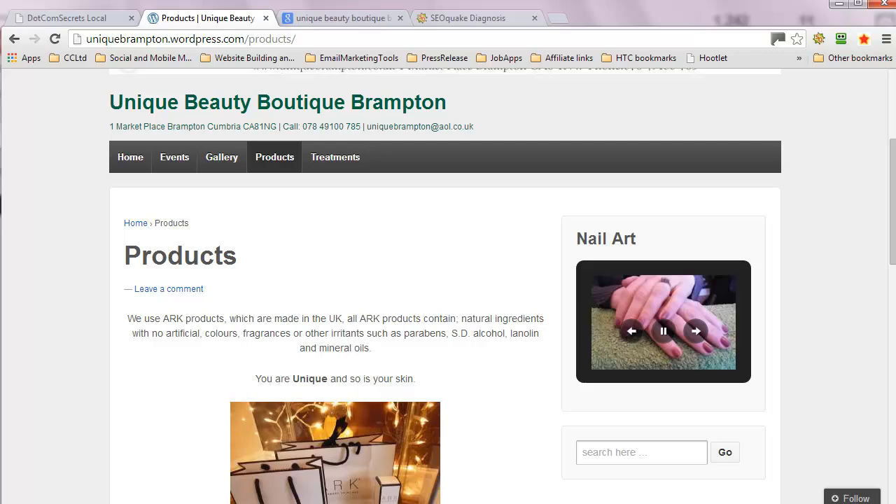
scroll("down", 3)
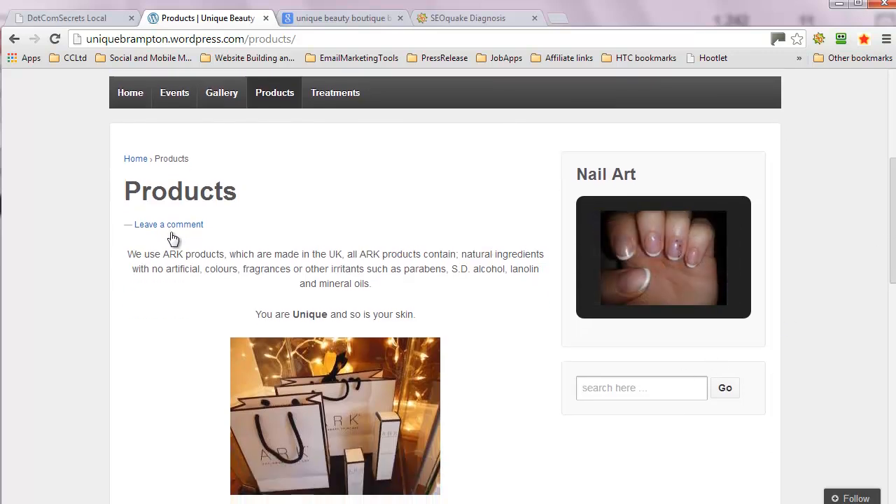
mouse_move(335, 196)
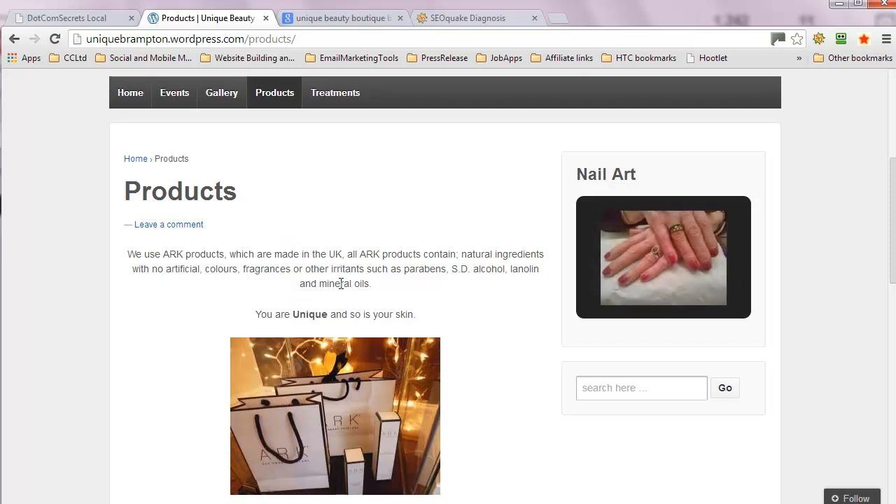
mouse_move(490, 290)
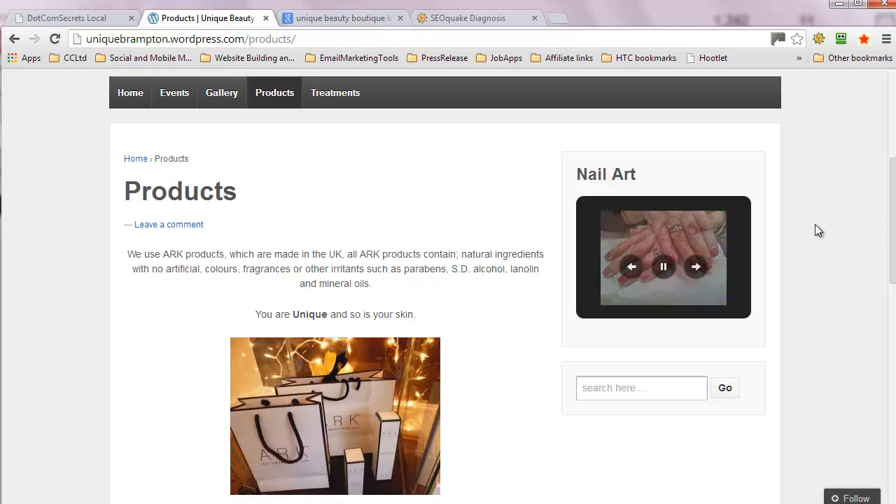
Look through the ARK product photos and inspect the first image, whose alt text is a numeric filename
scroll("down", 3)
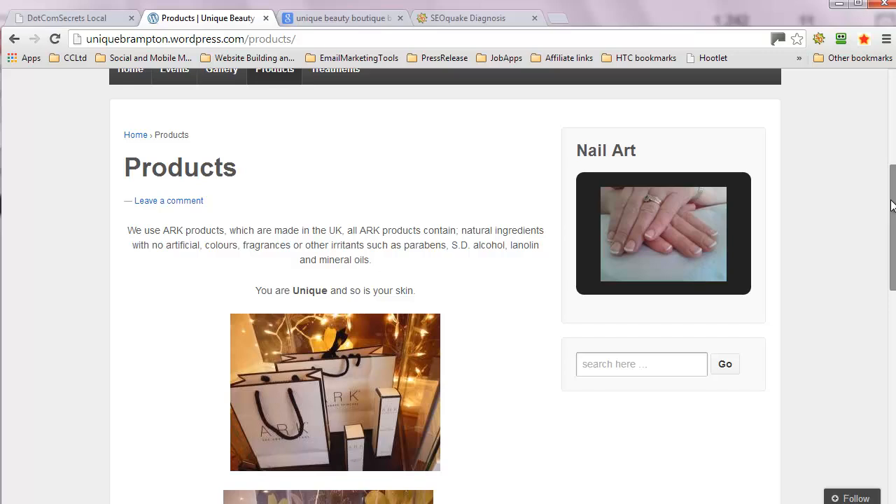
scroll("down", 3)
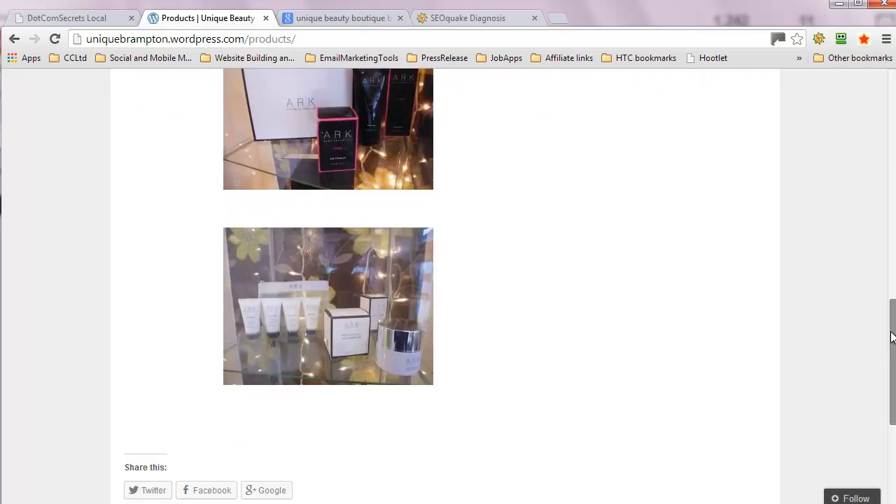
scroll("up", 3)
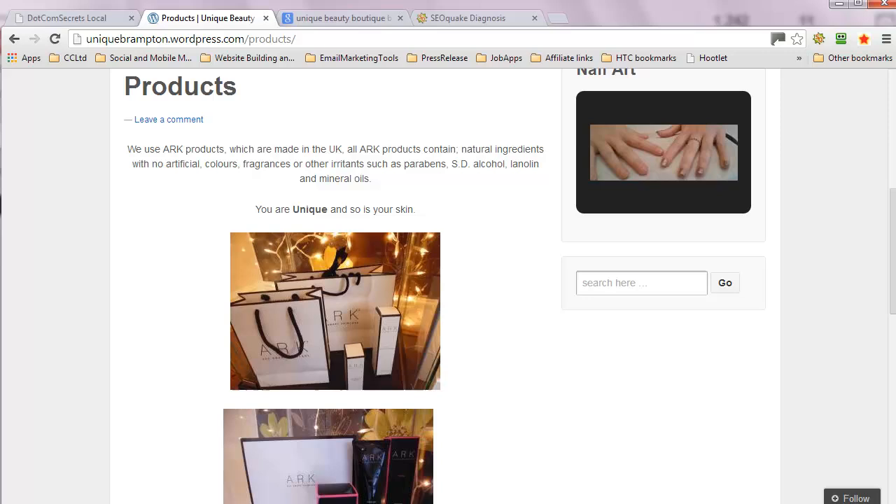
key("F12")
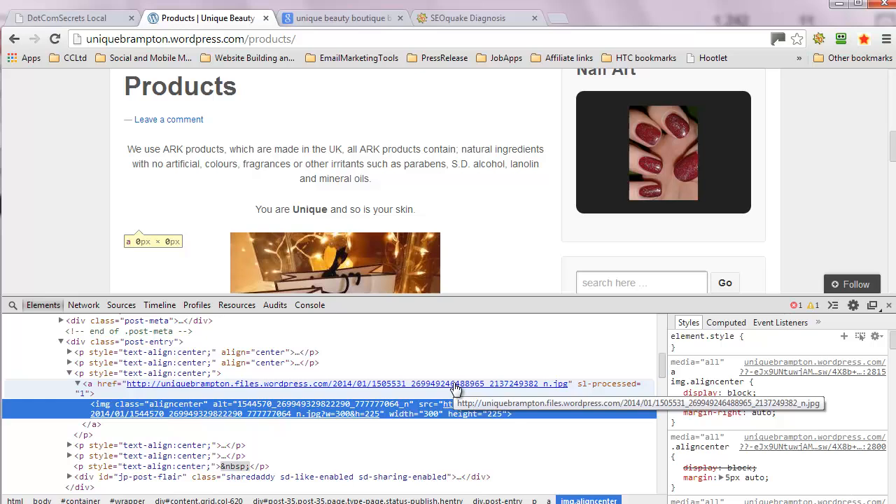
mouse_move(479, 394)
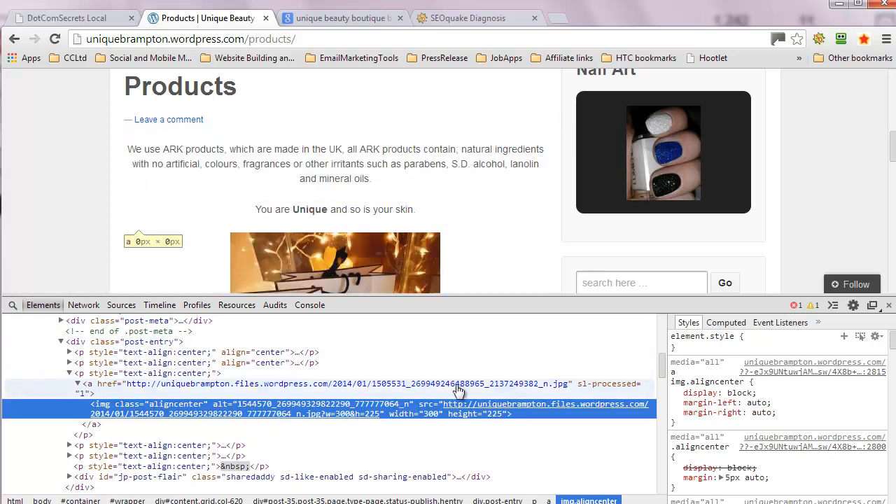
mouse_move(459, 387)
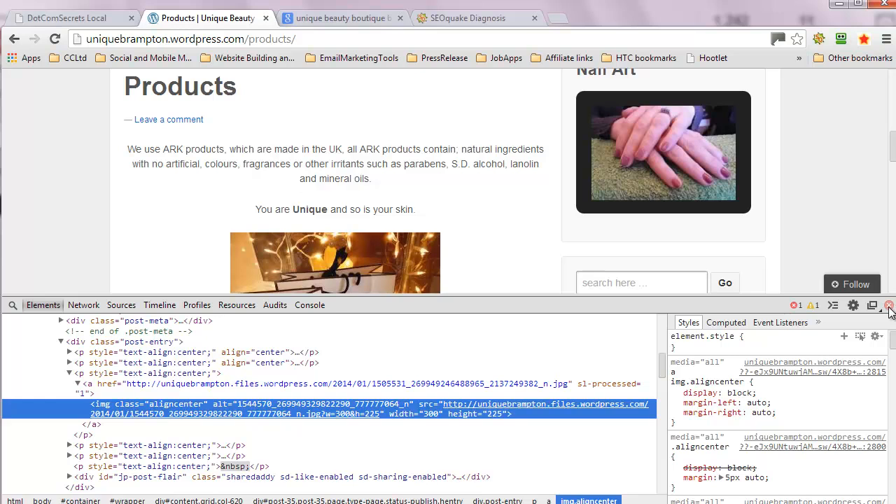
left_click(889, 306)
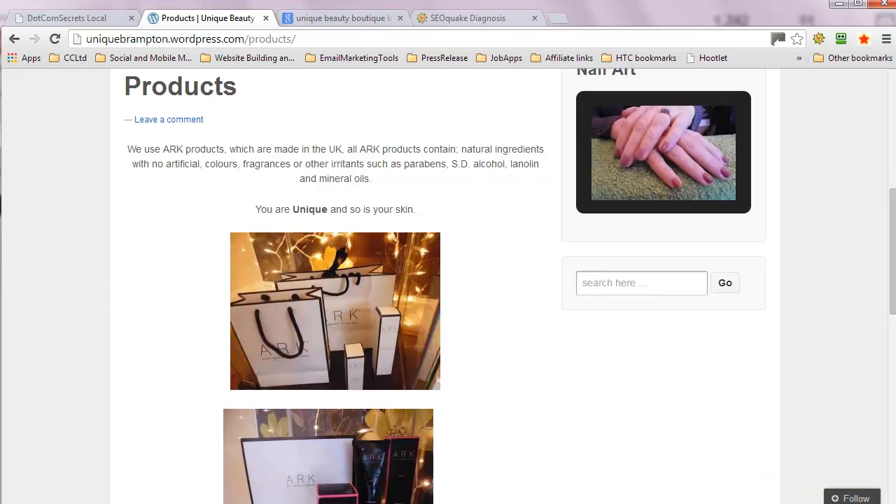
Skim the Products page back up to the banner and move on to the Treatments page
scroll("down", 3)
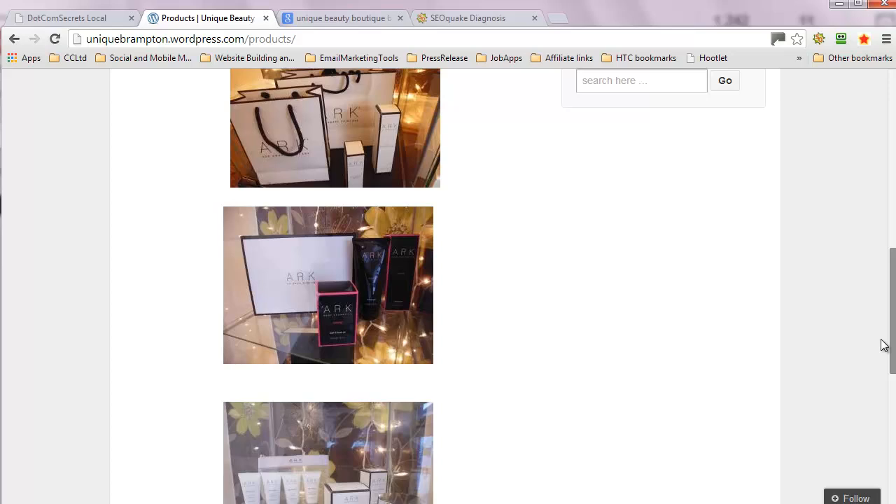
scroll("down", 3)
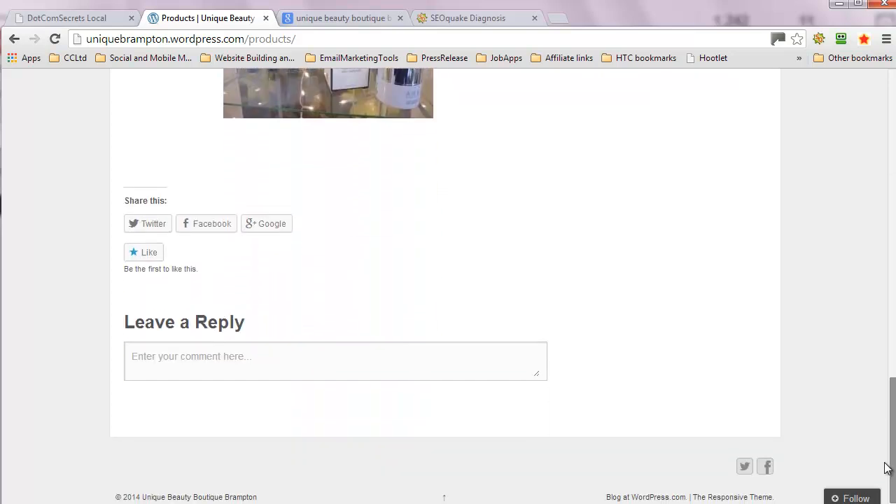
scroll("up", 3)
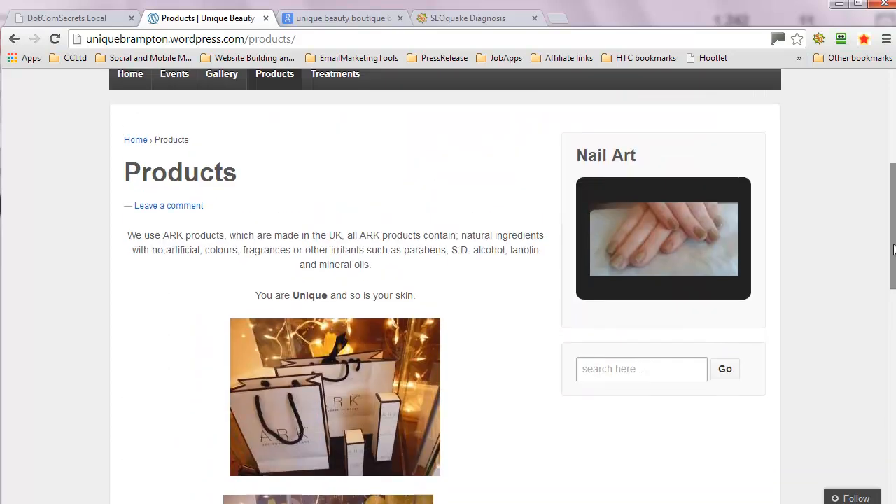
scroll("down", 3)
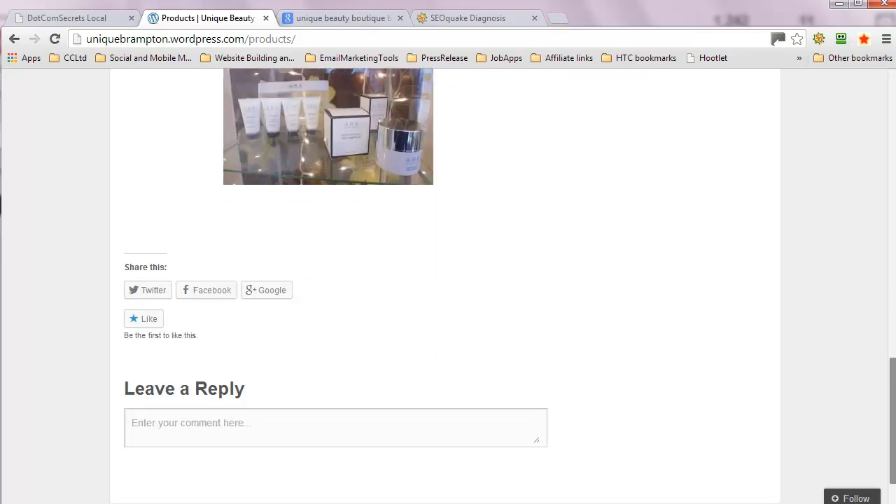
scroll("up", 3)
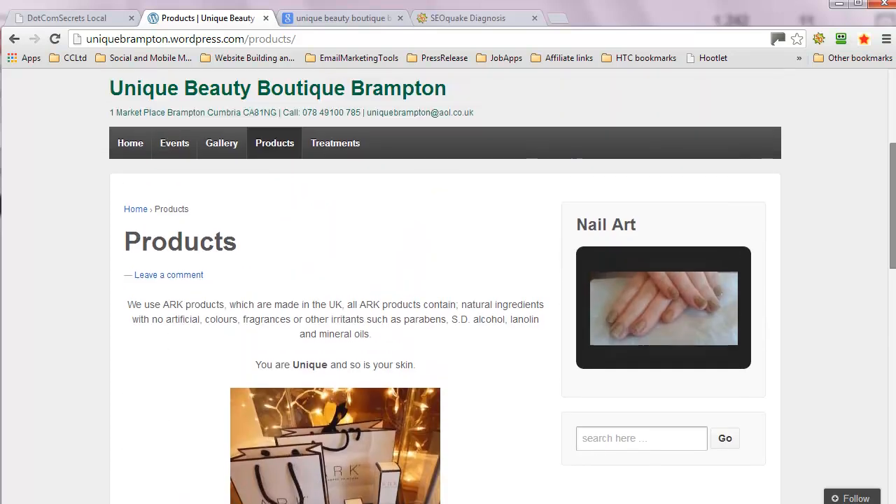
scroll("down", 3)
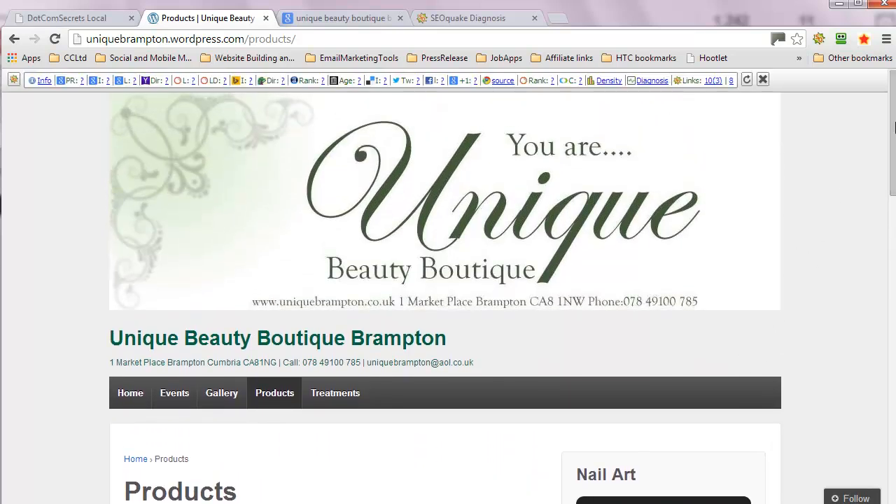
mouse_move(288, 476)
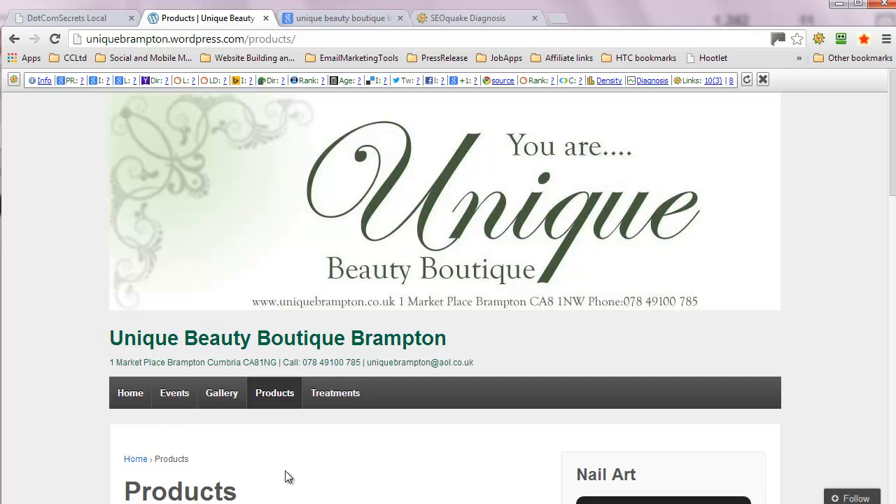
mouse_move(413, 420)
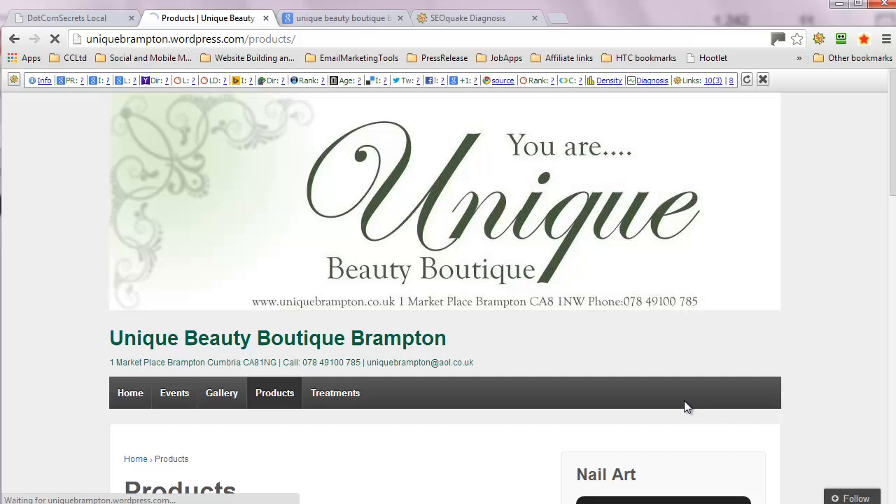
left_click(334, 392)
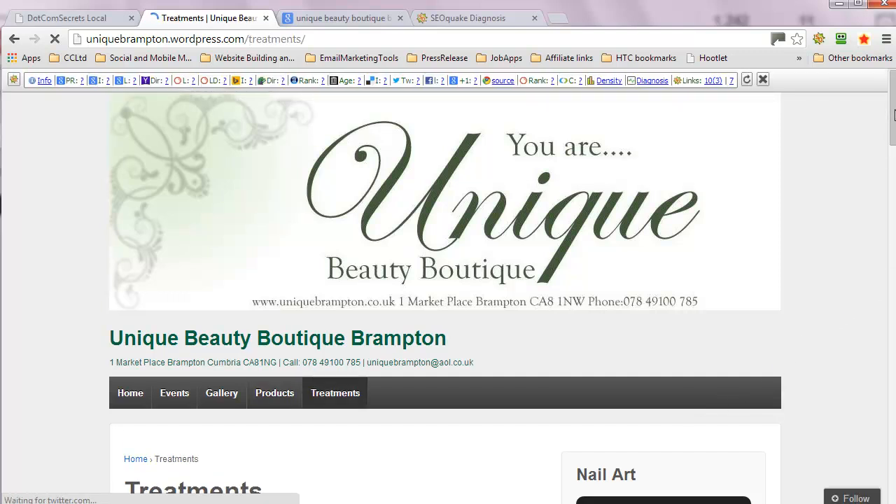
Read down the Treatments price list through facials, massages and manicures
scroll("down", 3)
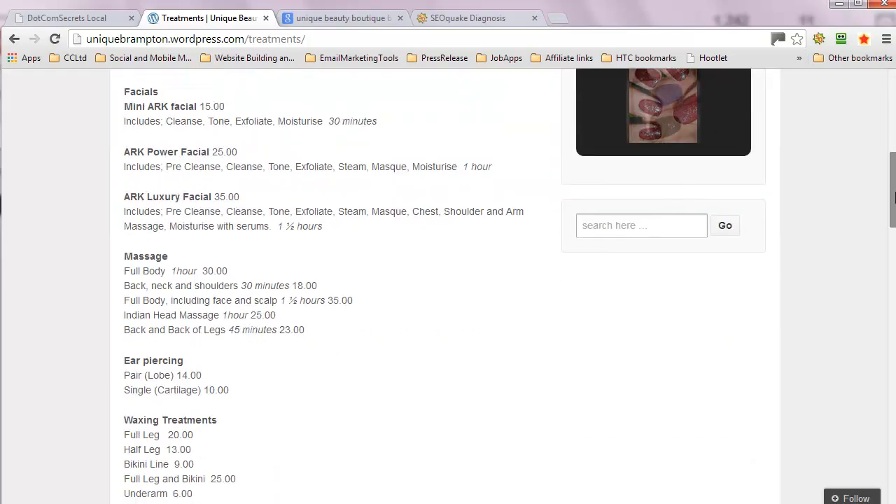
scroll("down", 3)
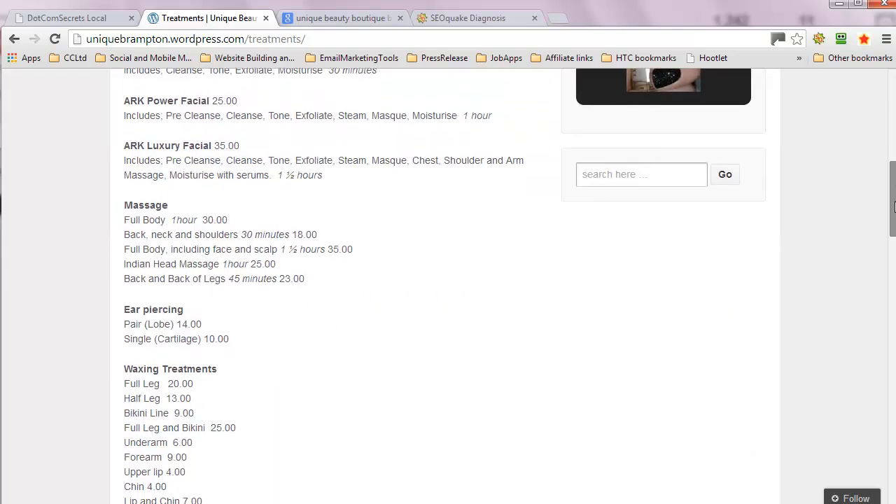
scroll("down", 3)
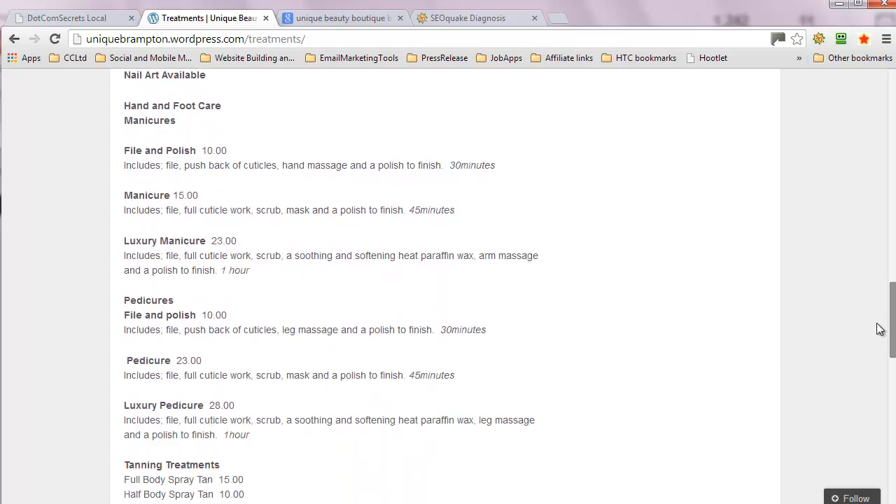
scroll("down", 3)
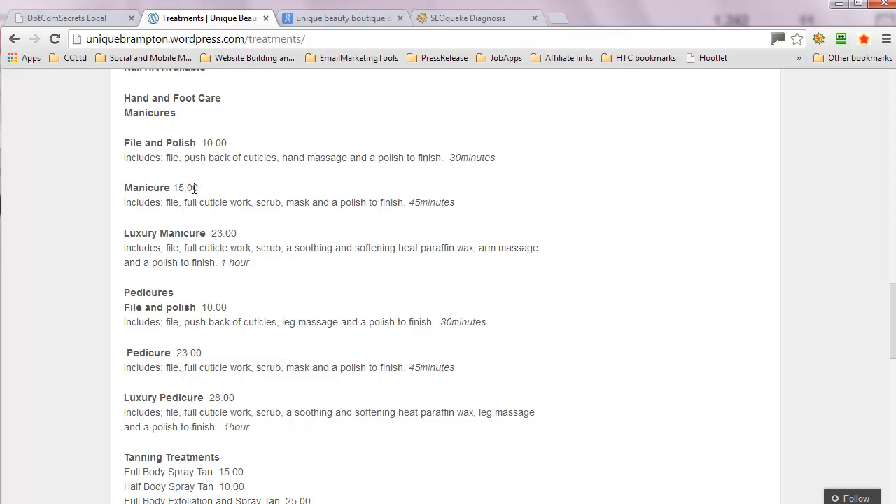
mouse_move(235, 262)
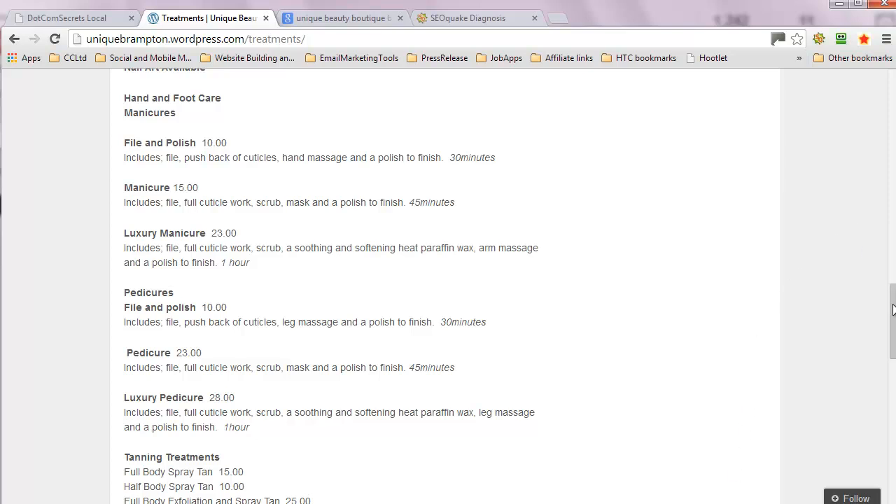
scroll("down", 3)
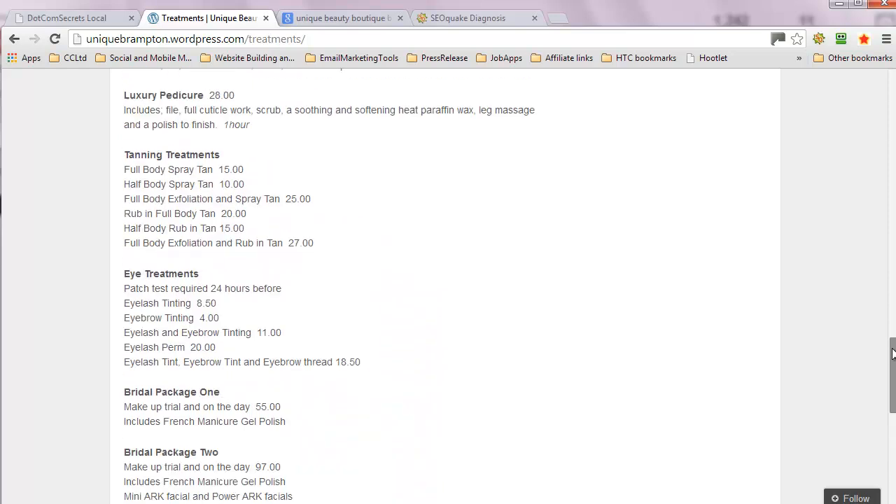
Review the remaining tanning and bridal package prices before heading back to the search results
scroll("up", 3)
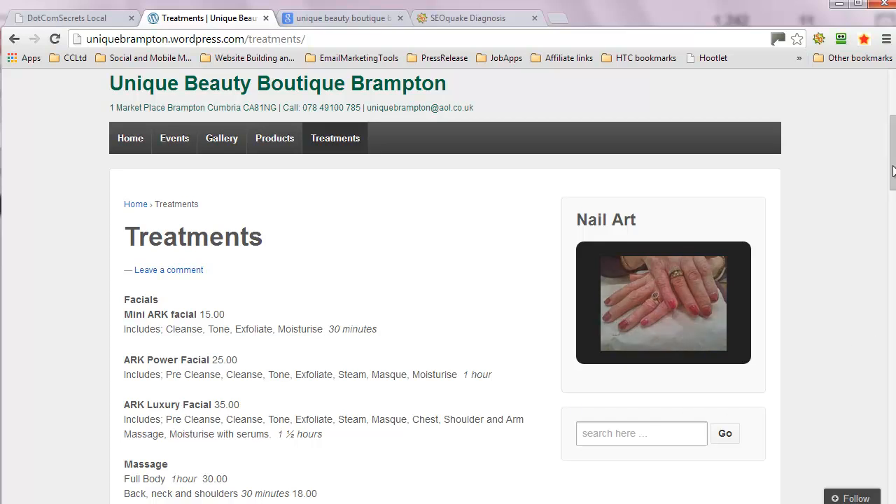
scroll("up", 3)
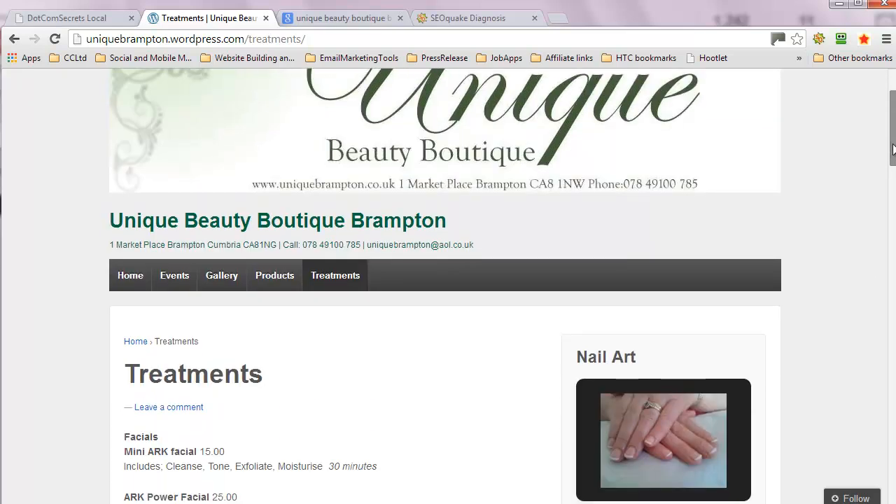
scroll("down", 3)
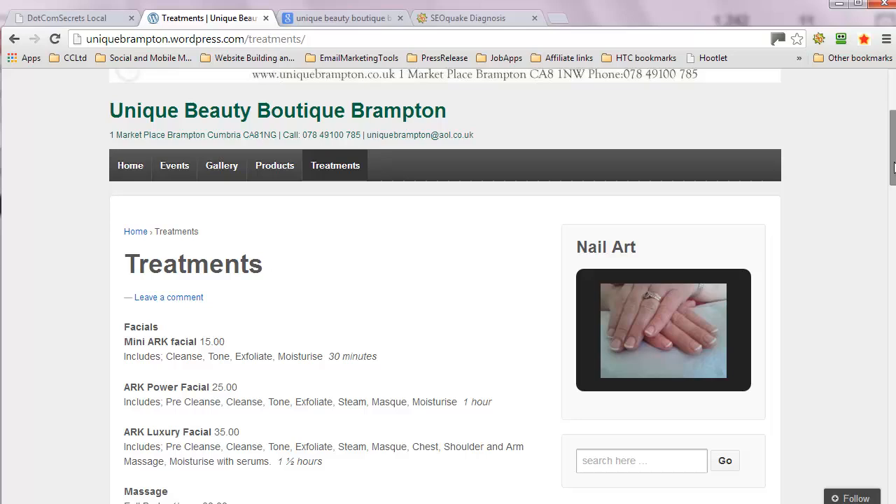
scroll("down", 3)
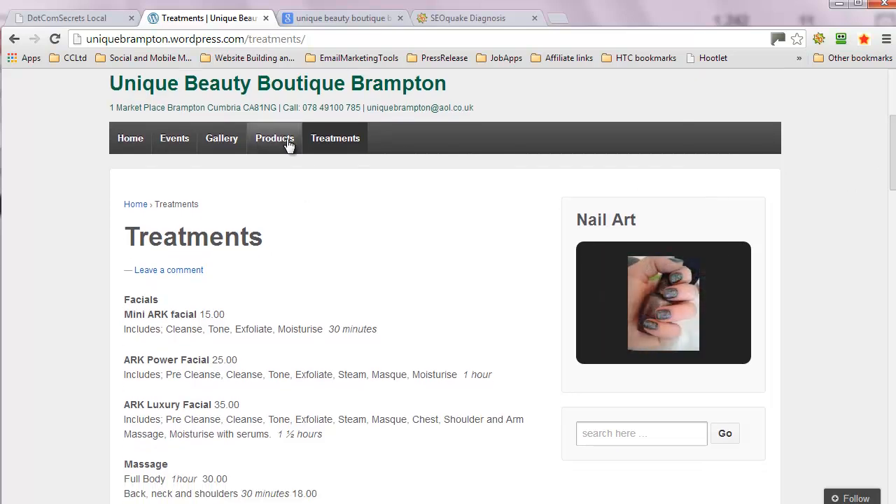
mouse_move(313, 302)
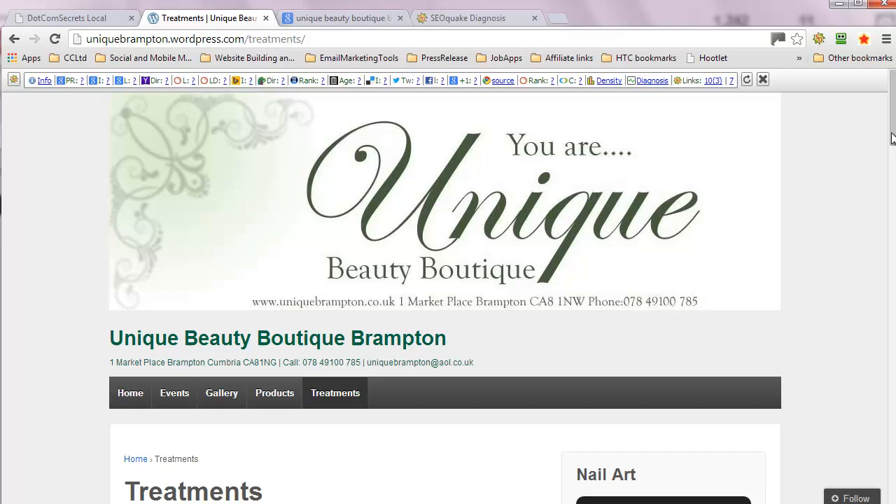
scroll("down", 3)
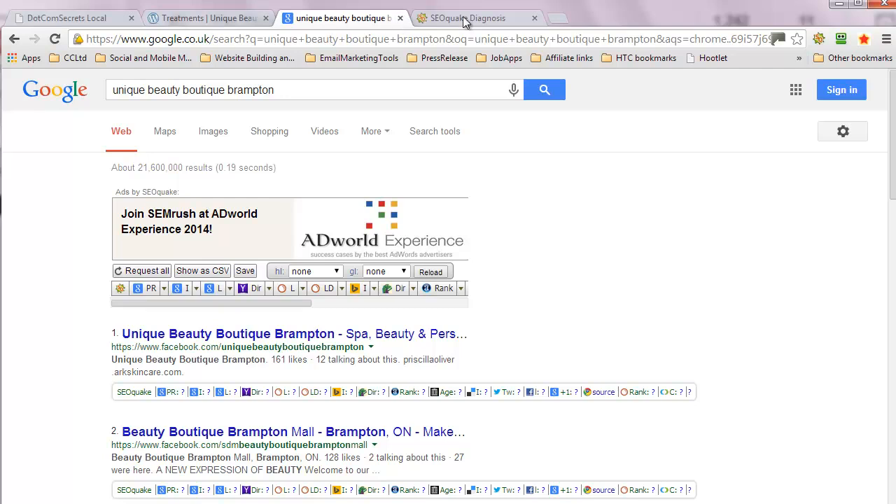
Review the Diagnosis report's Geo Meta Tags, Microformats, 9.11% Text/HTML ratio and robots.txt checks
left_click(468, 17)
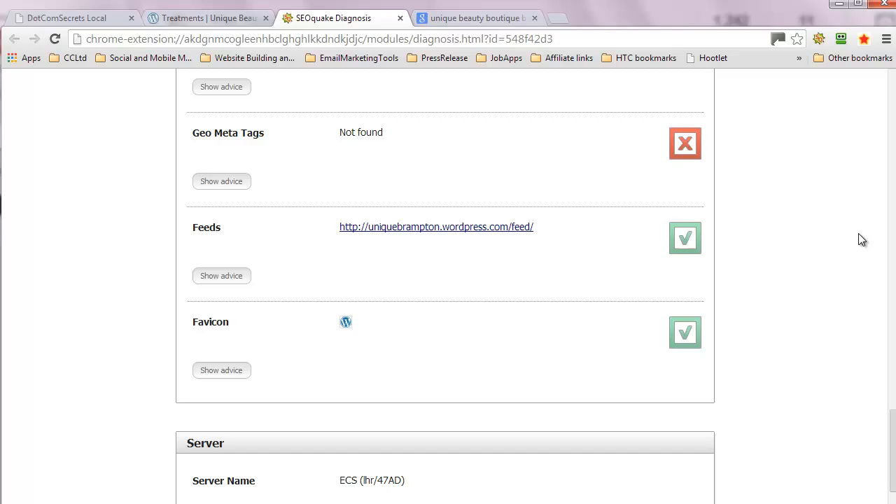
scroll("down", 3)
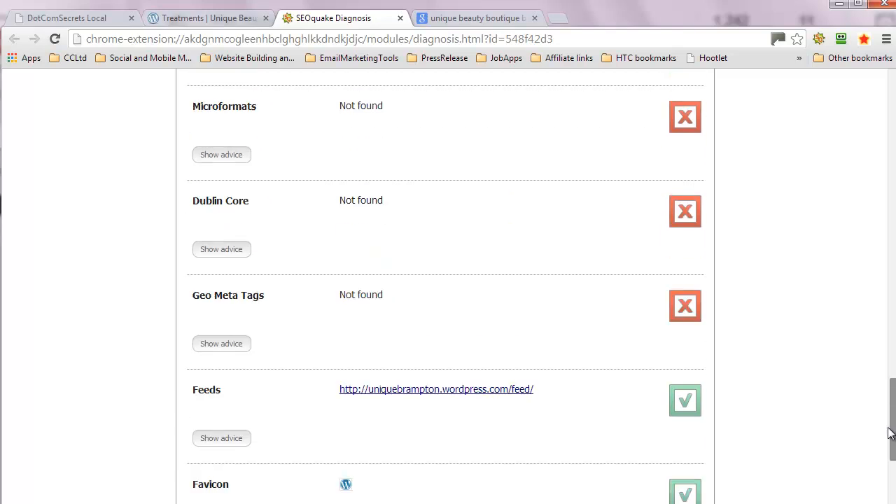
scroll("down", 3)
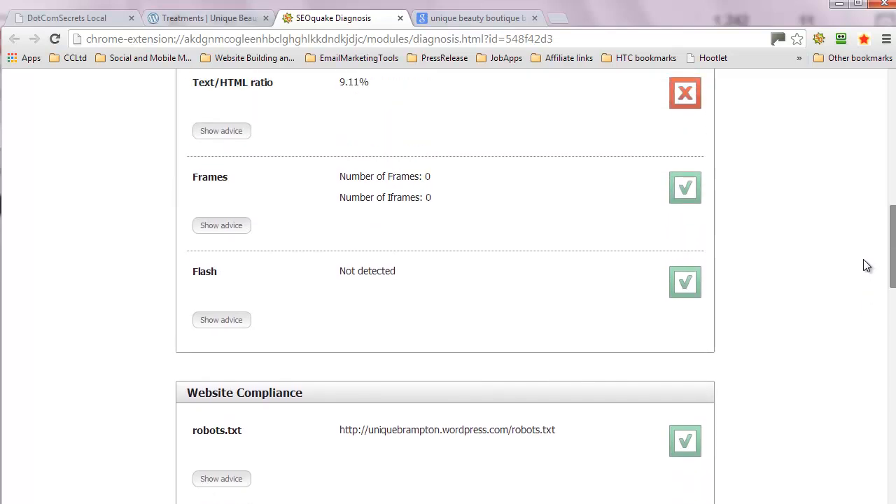
Look over the top Google UK listings for the boutique, mostly Facebook pages
left_click(477, 17)
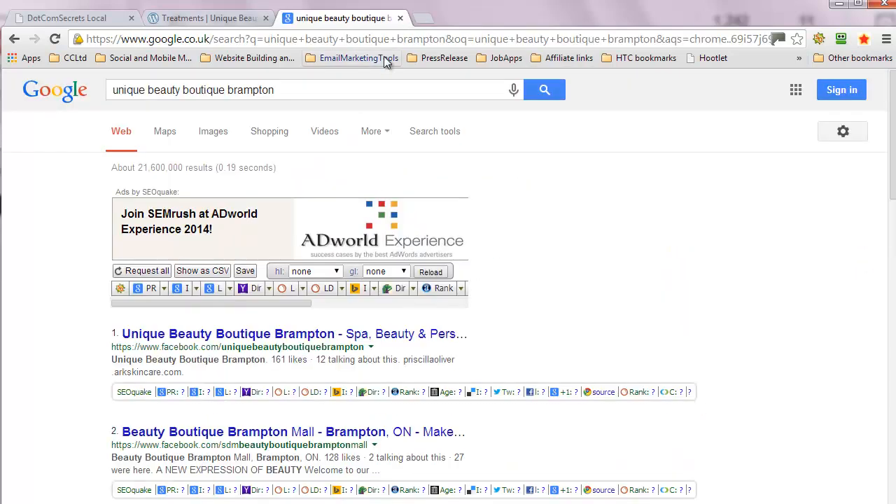
mouse_move(866, 177)
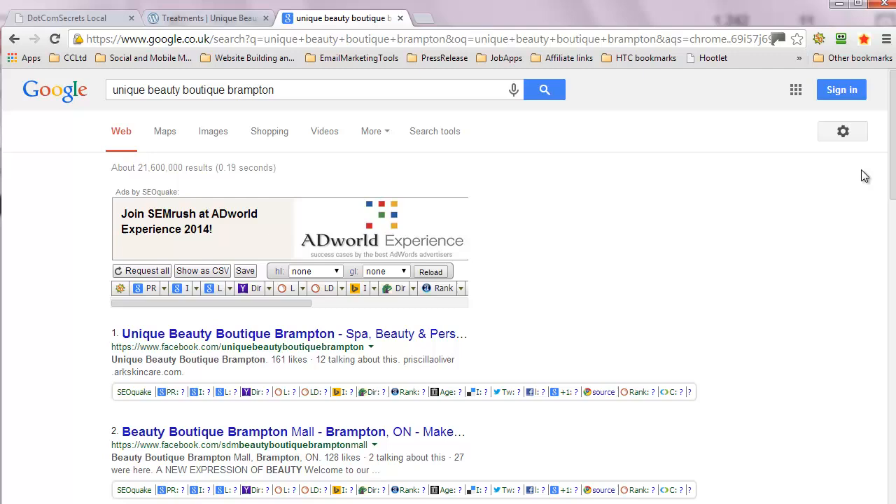
scroll("down", 3)
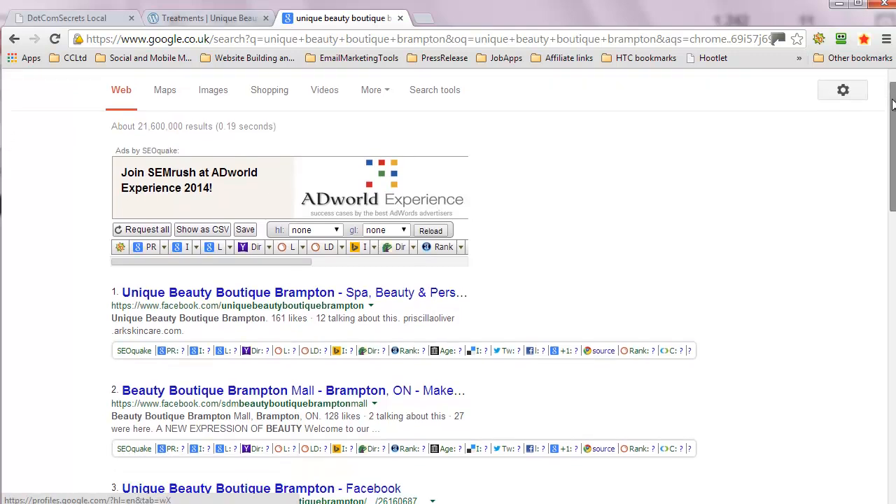
scroll("down", 3)
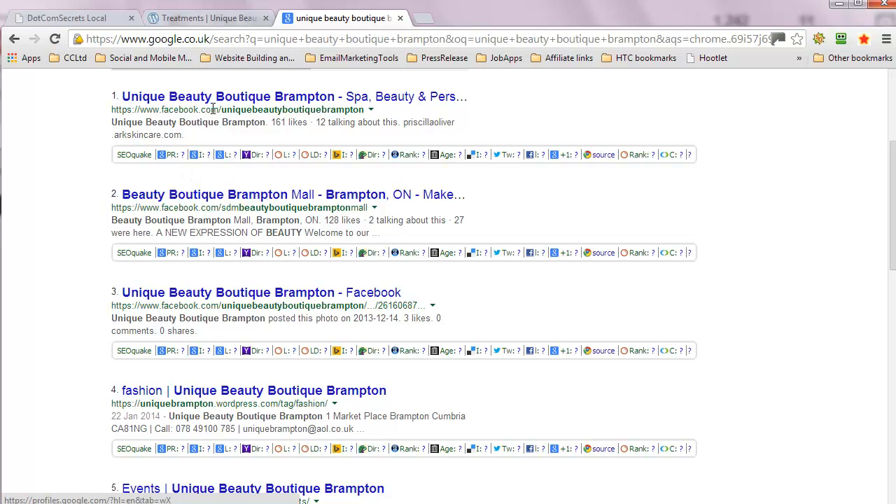
mouse_move(224, 222)
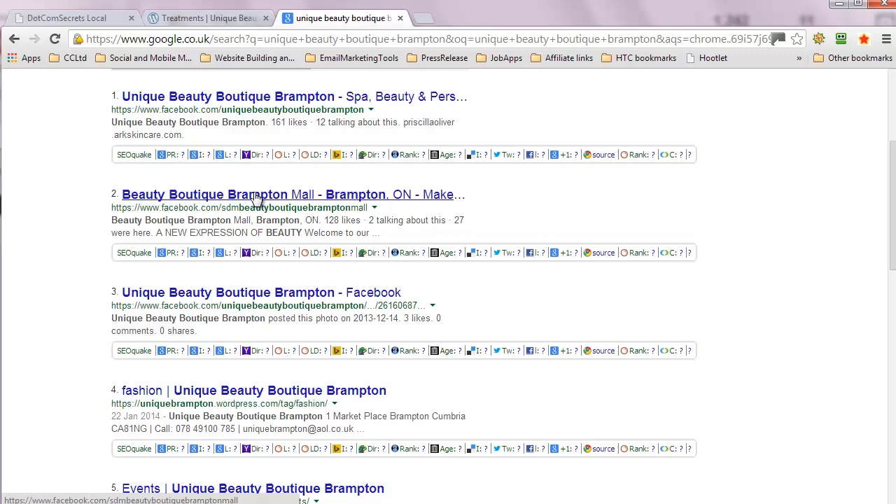
mouse_move(692, 194)
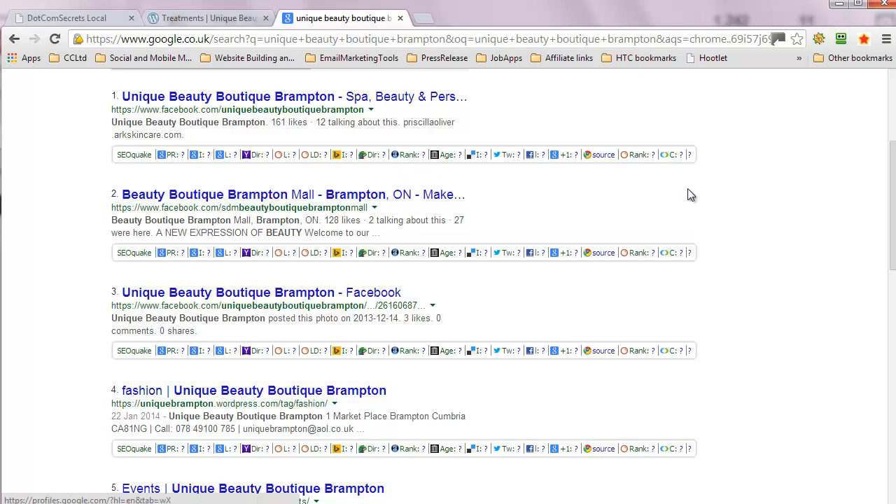
scroll("up", 3)
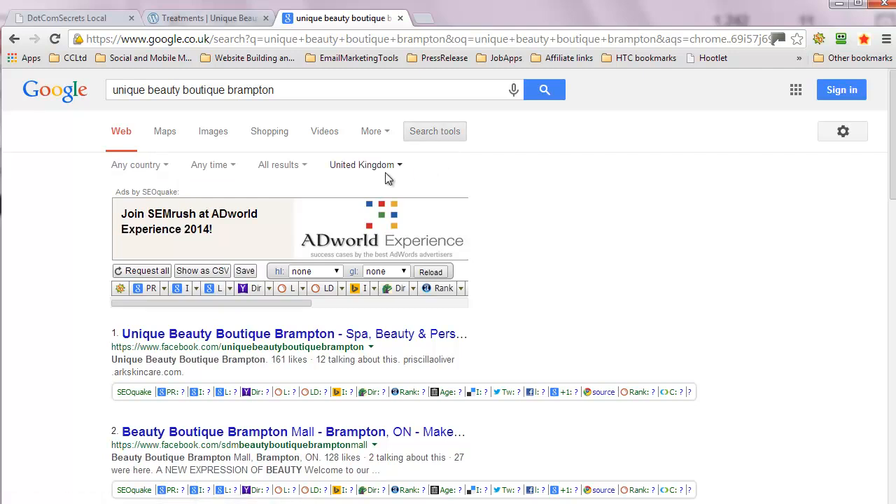
Restrict the results to Country: the UK, now led by a LinkedIn profile and the WordPress pages
left_click(363, 165)
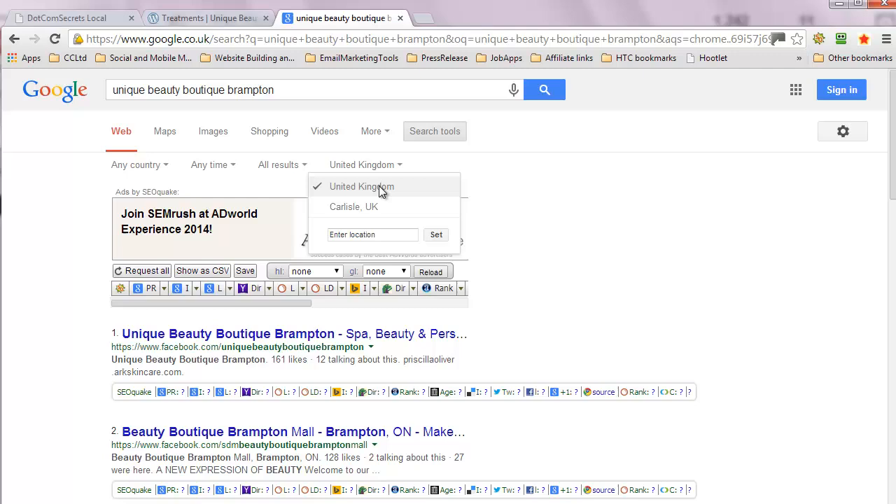
left_click(136, 165)
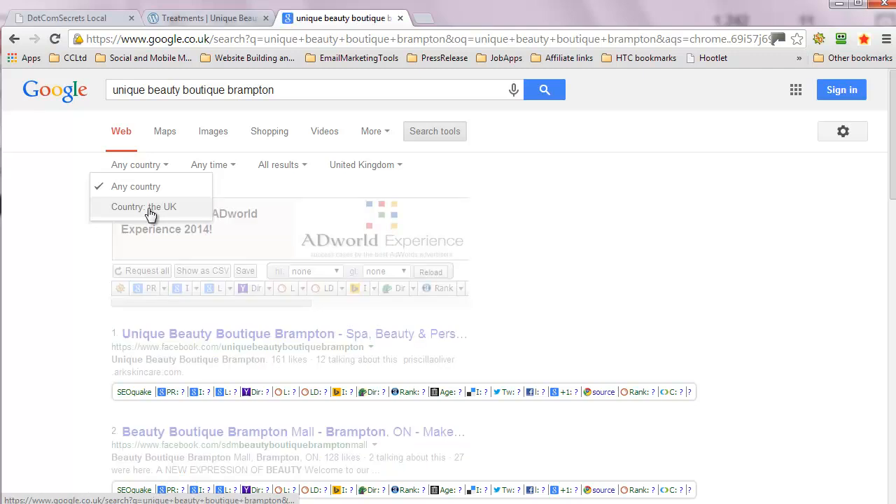
left_click(143, 208)
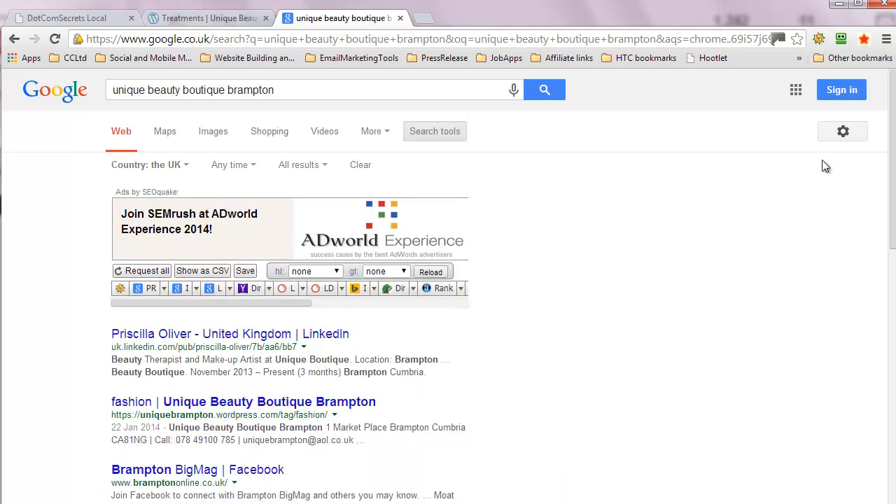
scroll("down", 3)
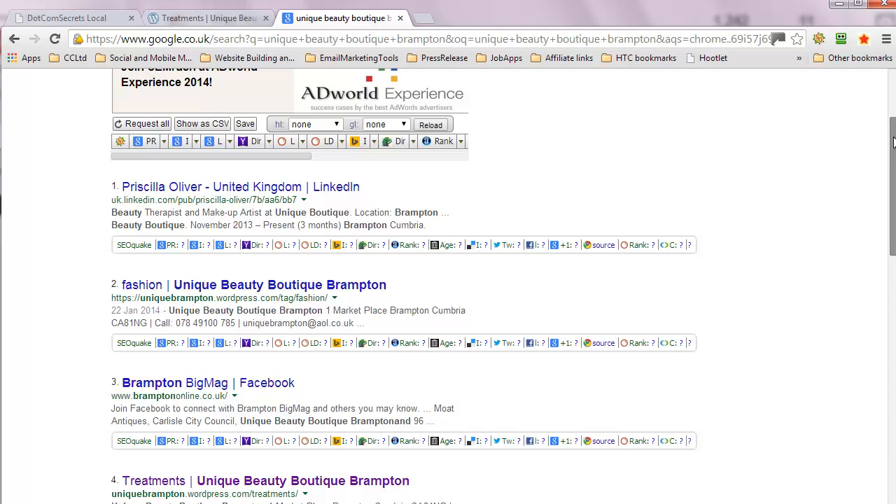
scroll("down", 3)
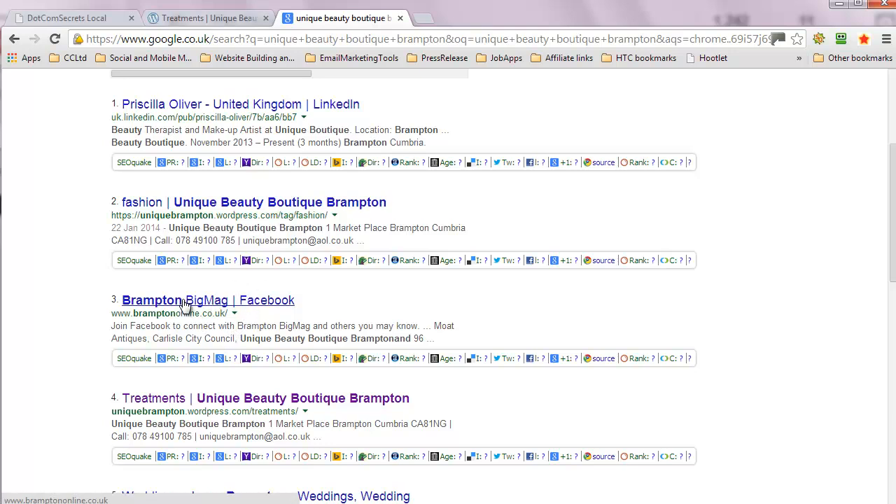
left_click(207, 300)
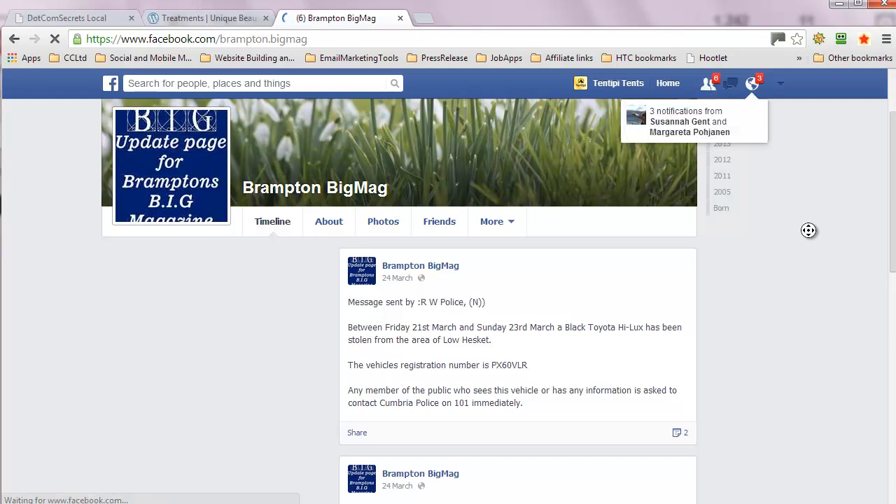
scroll("down", 3)
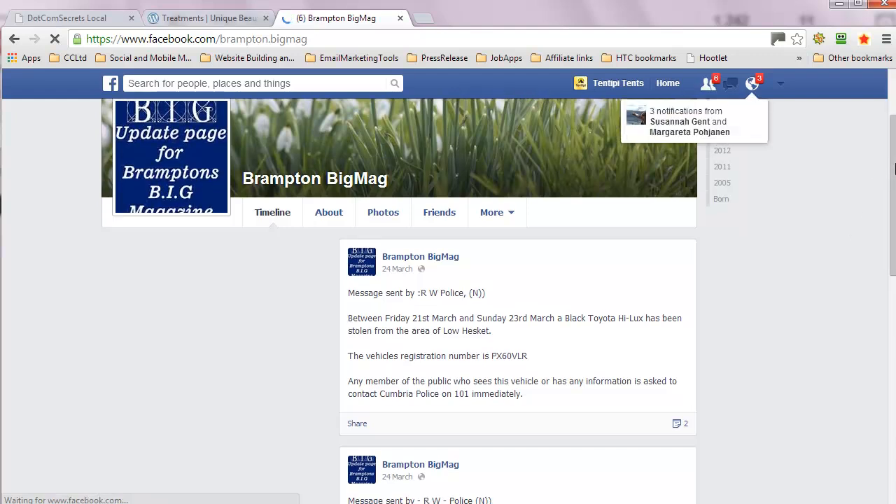
scroll("down", 3)
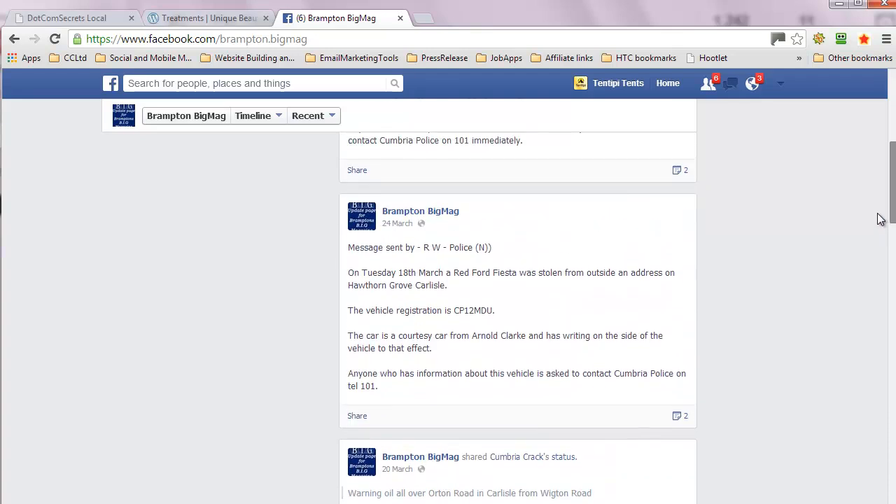
scroll("down", 3)
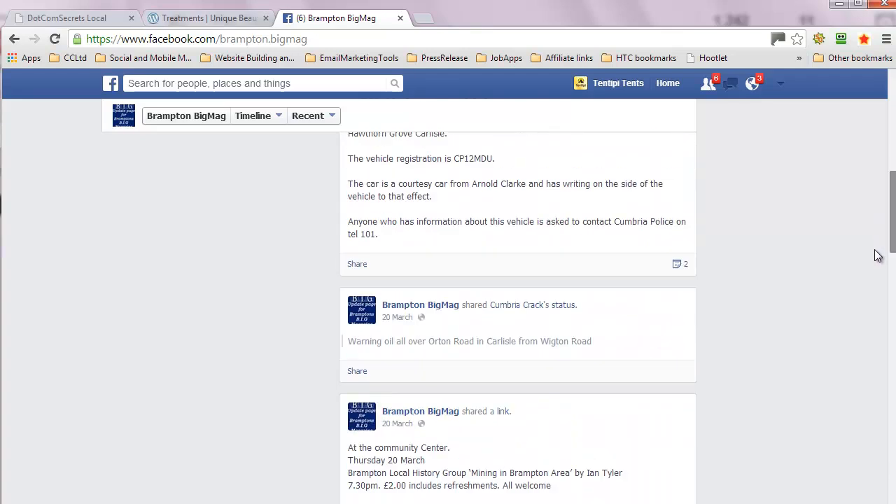
scroll("down", 3)
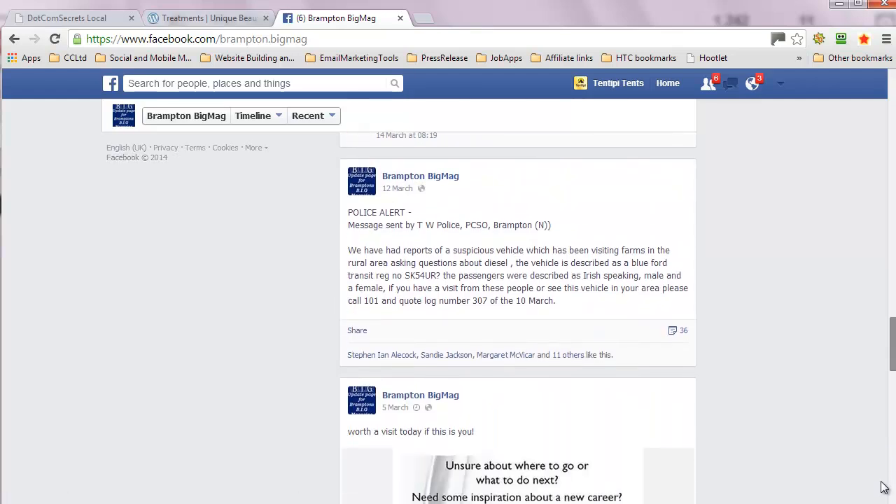
scroll("down", 3)
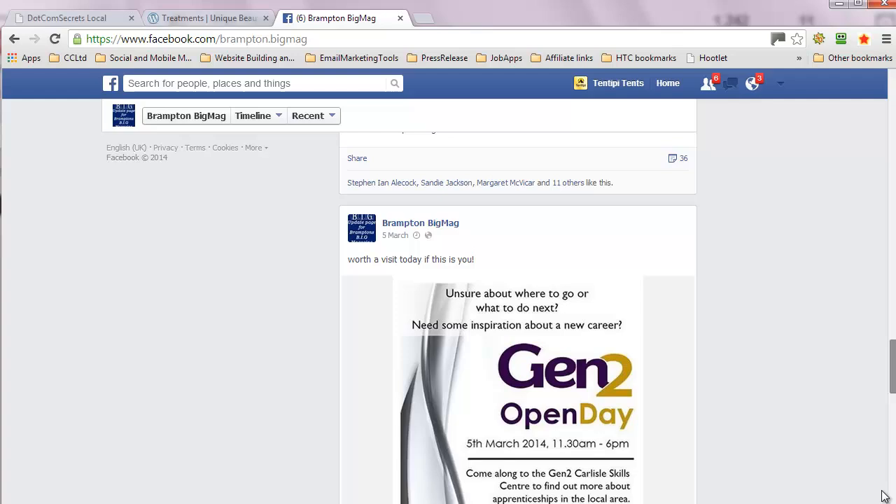
scroll("up", 3)
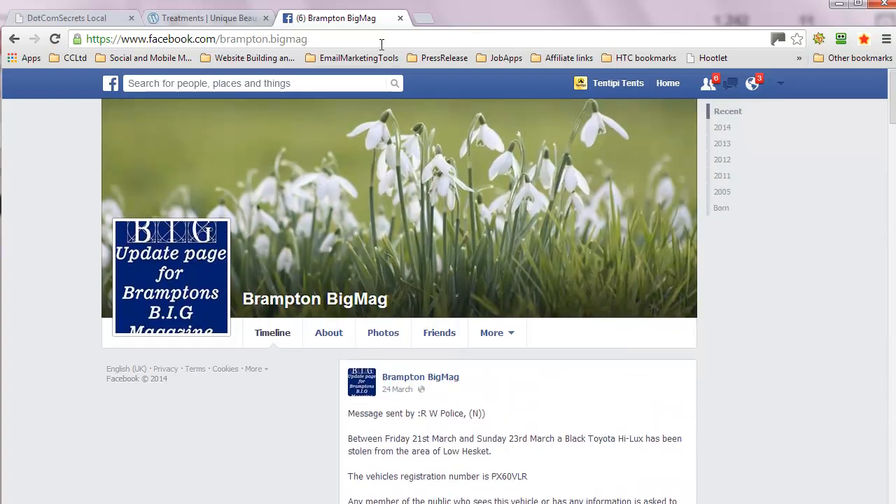
mouse_move(12, 41)
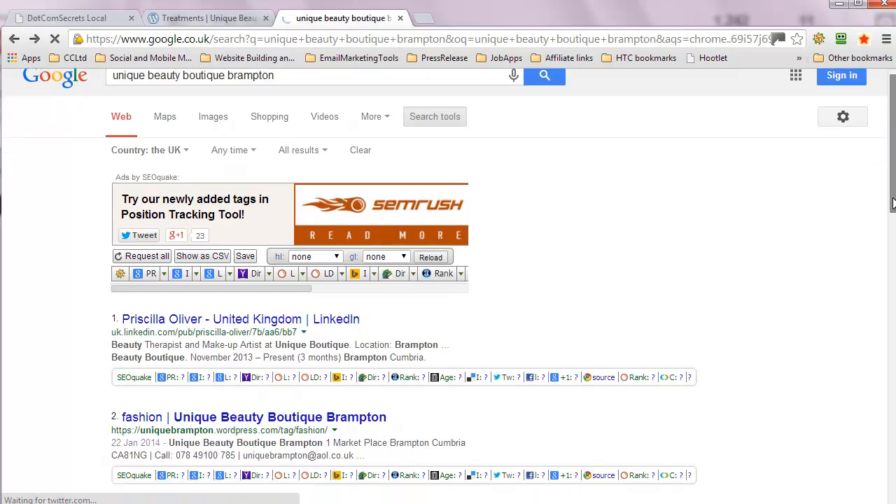
Work down to result 9, Yell's Beauty Salons & Consultants in Brampton, Barnsley
scroll("down", 3)
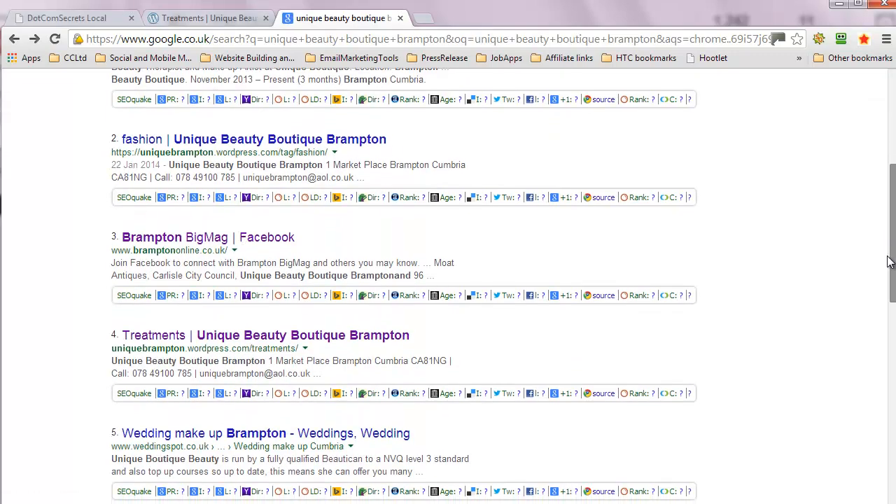
scroll("down", 3)
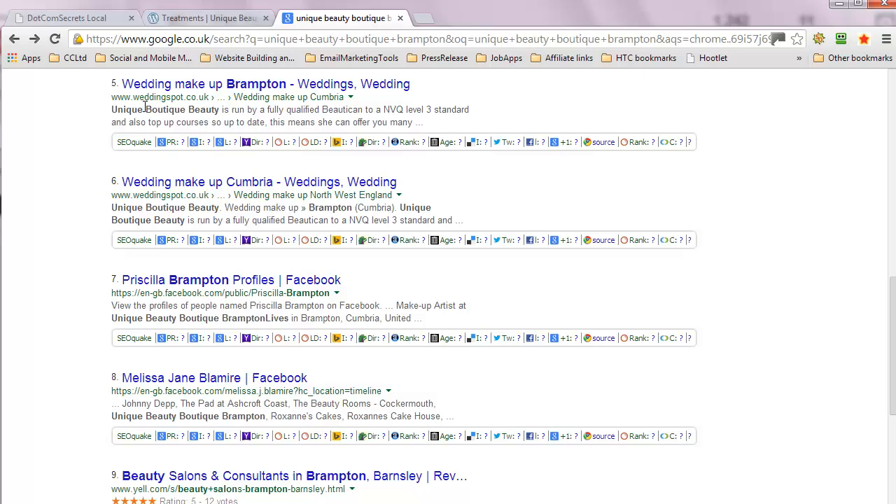
mouse_move(124, 224)
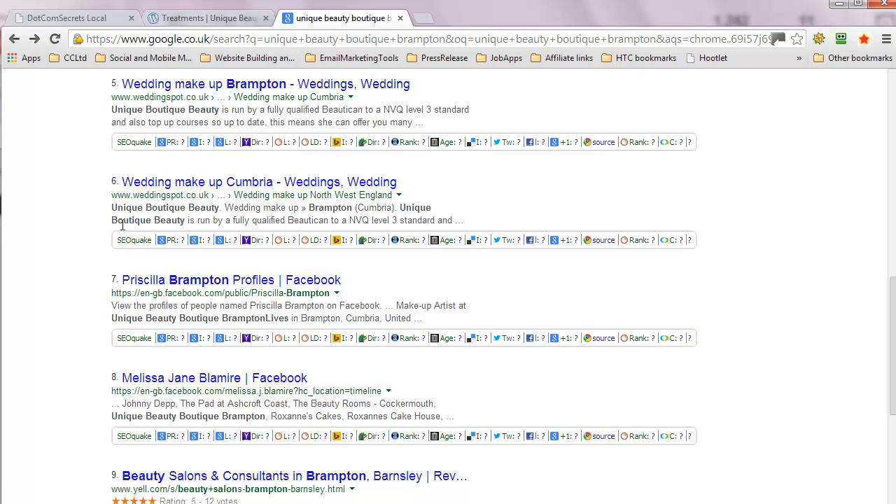
mouse_move(195, 399)
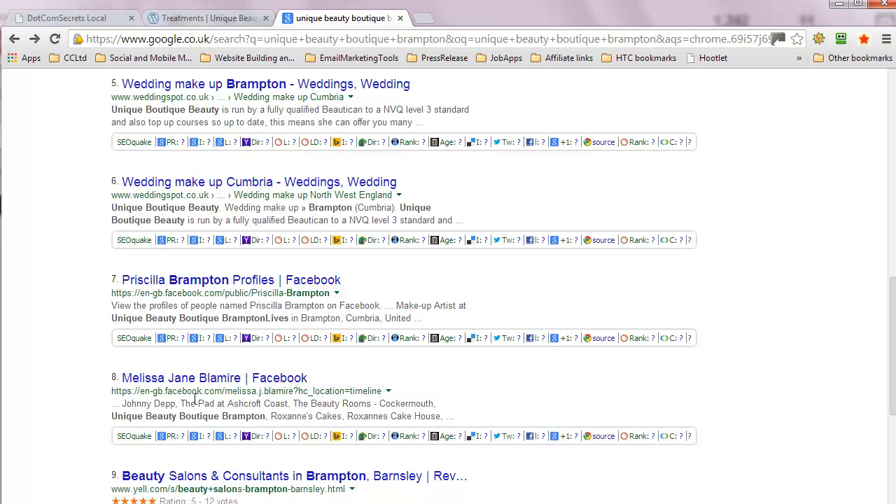
mouse_move(768, 250)
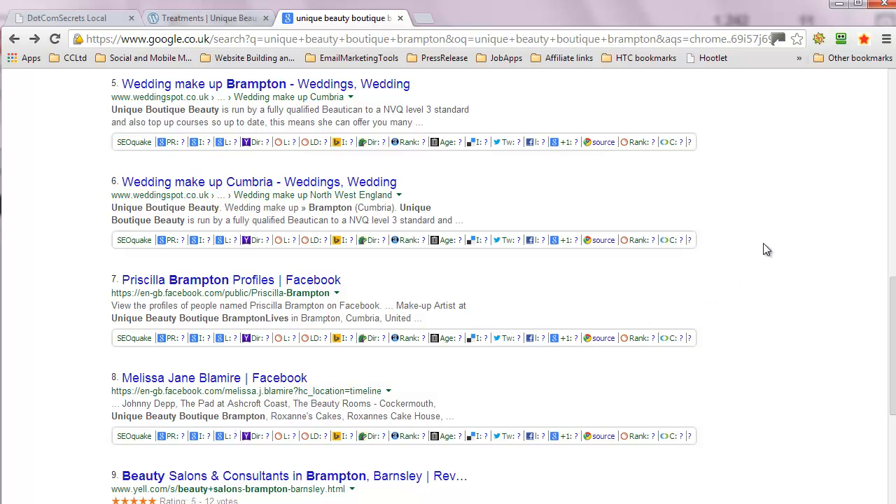
scroll("down", 3)
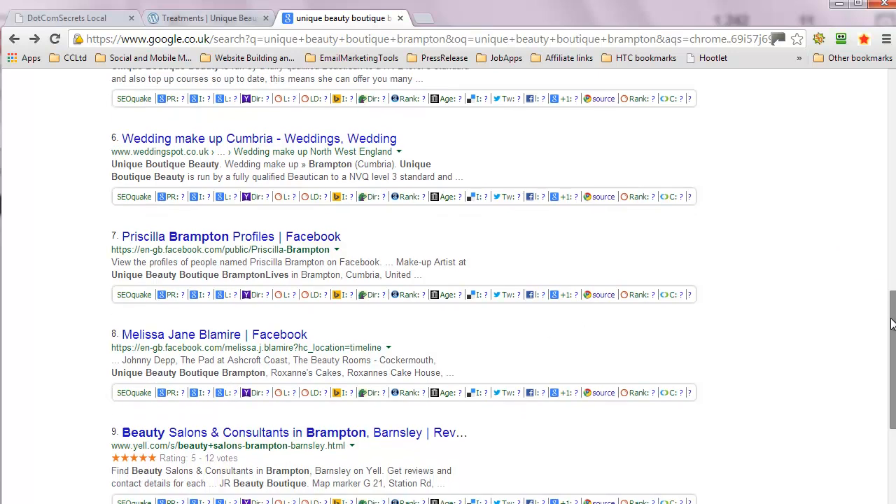
scroll("down", 3)
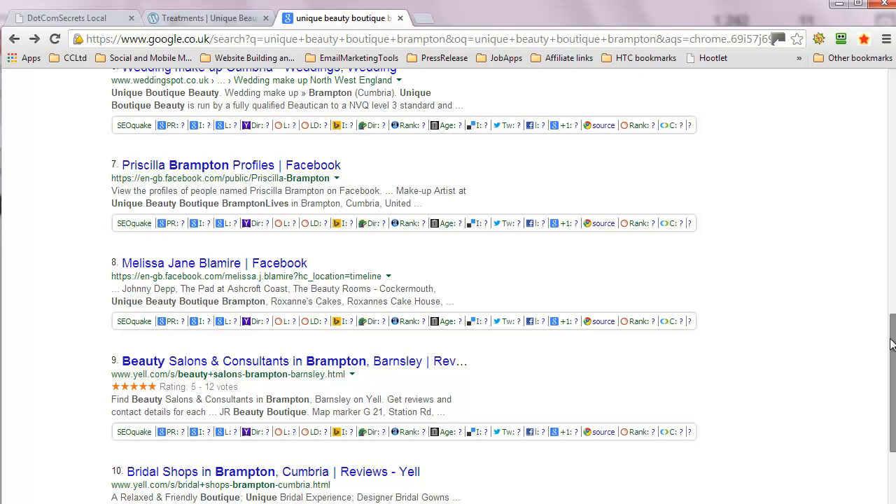
scroll("down", 3)
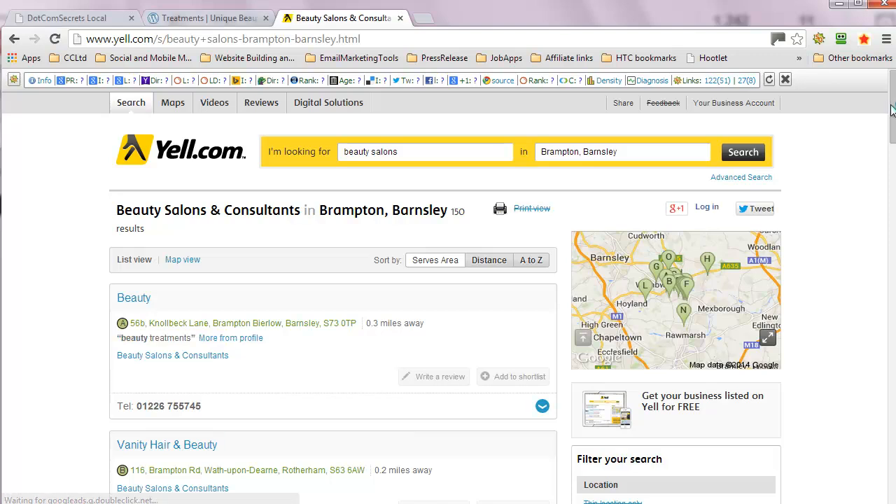
scroll("down", 3)
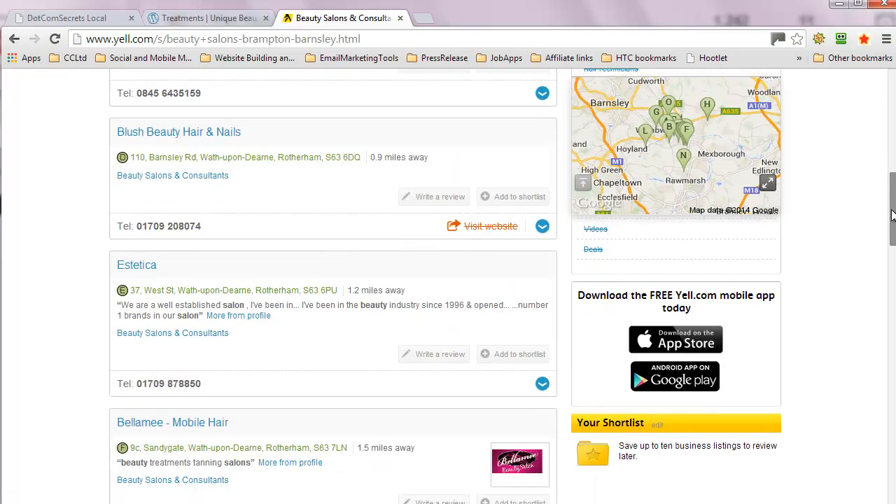
scroll("down", 3)
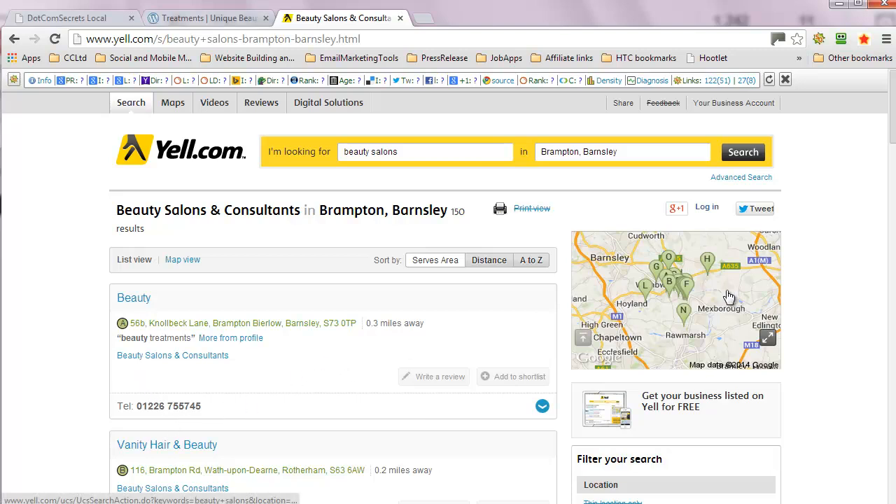
mouse_move(17, 223)
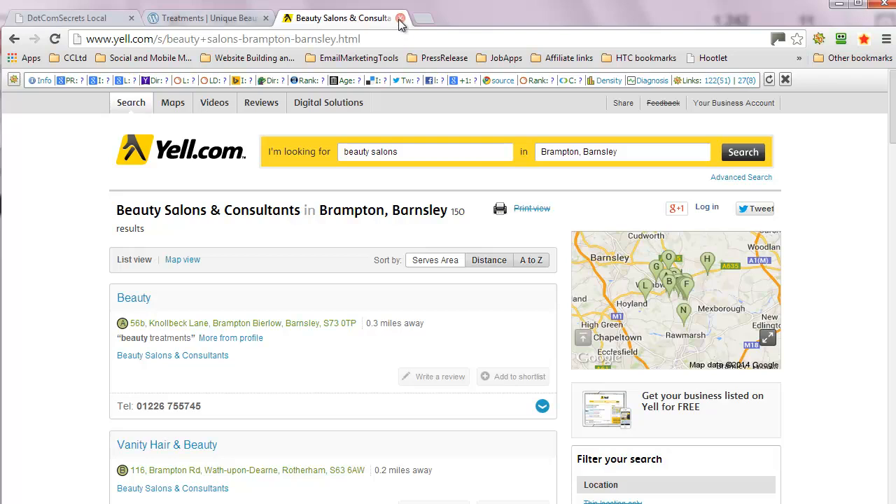
mouse_move(465, 19)
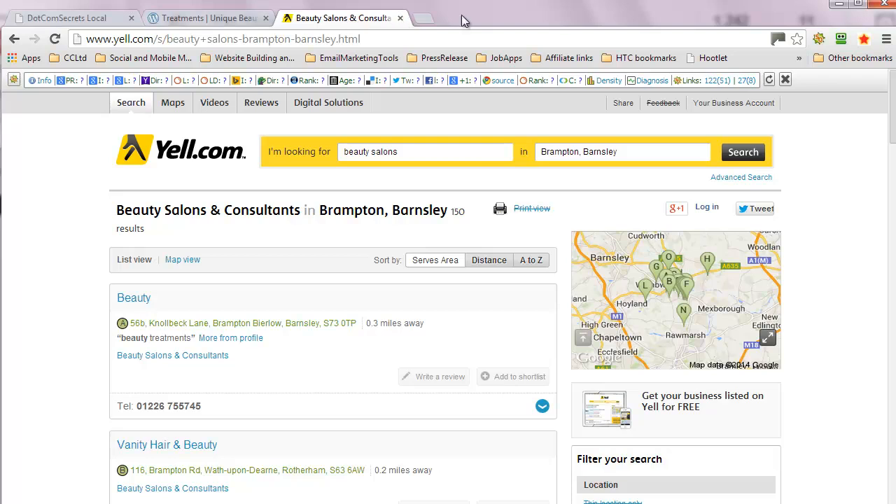